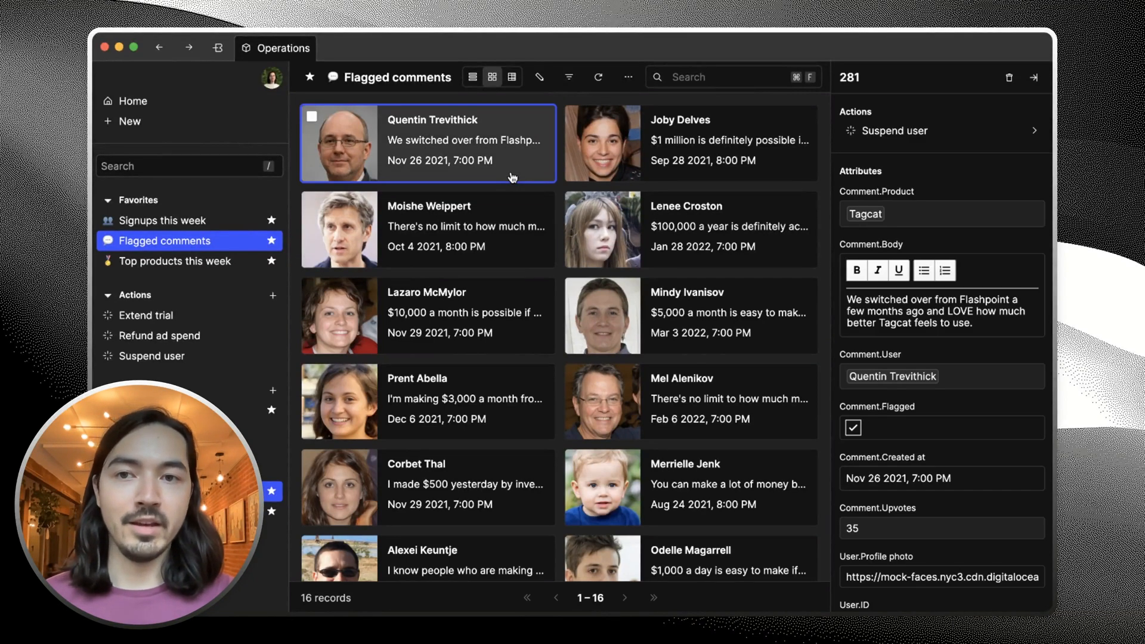
pyautogui.moveTo(866, 424)
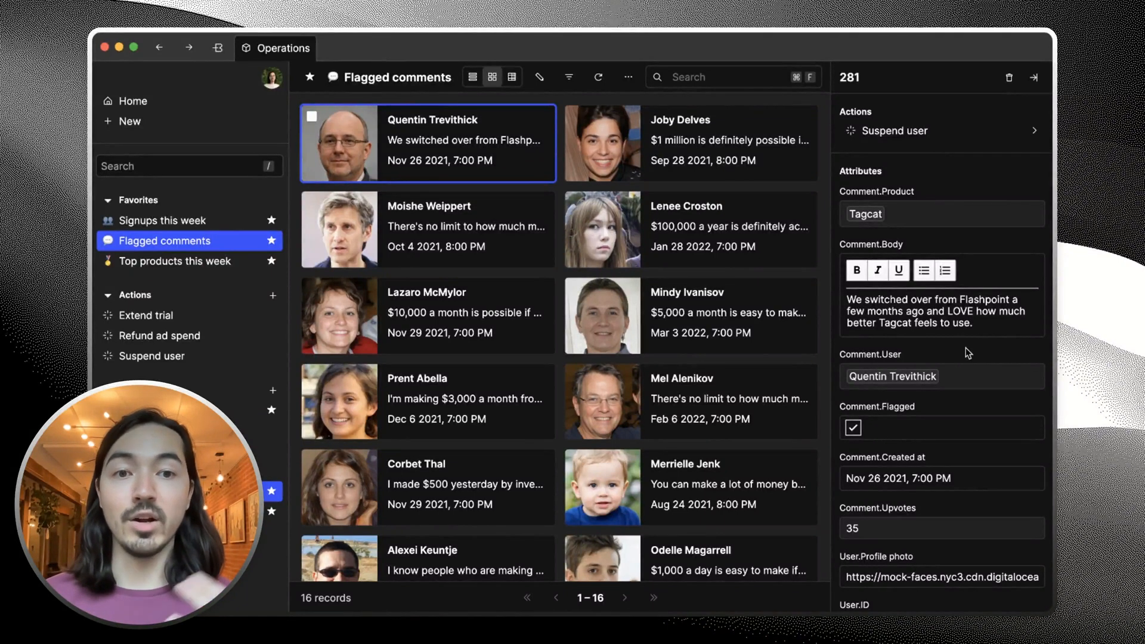
pyautogui.click(853, 427)
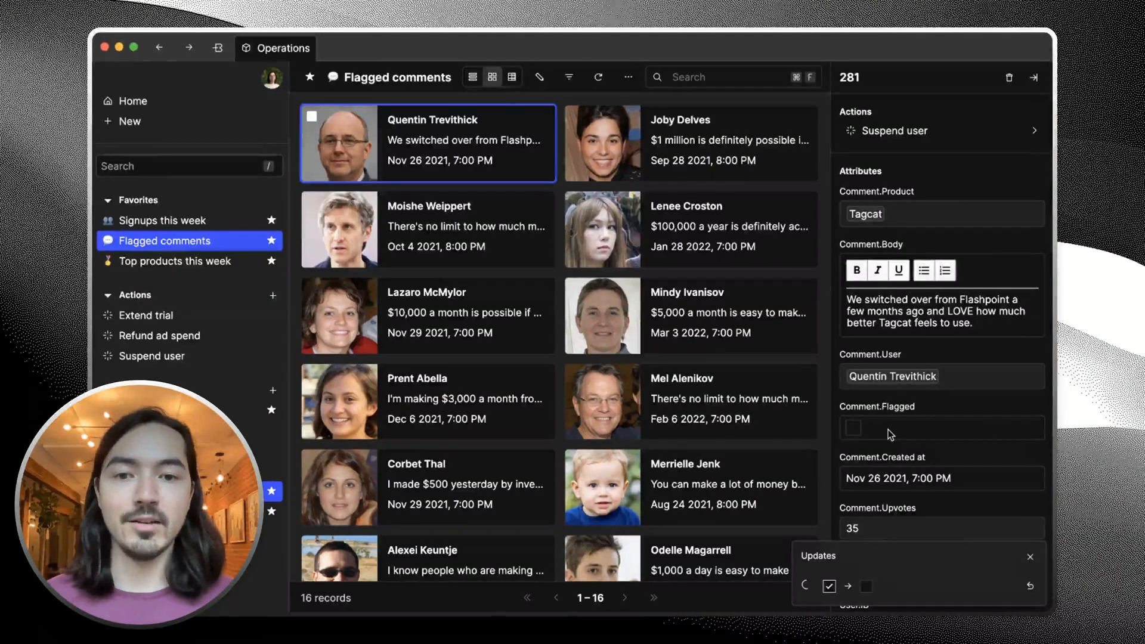
pyautogui.click(690, 487)
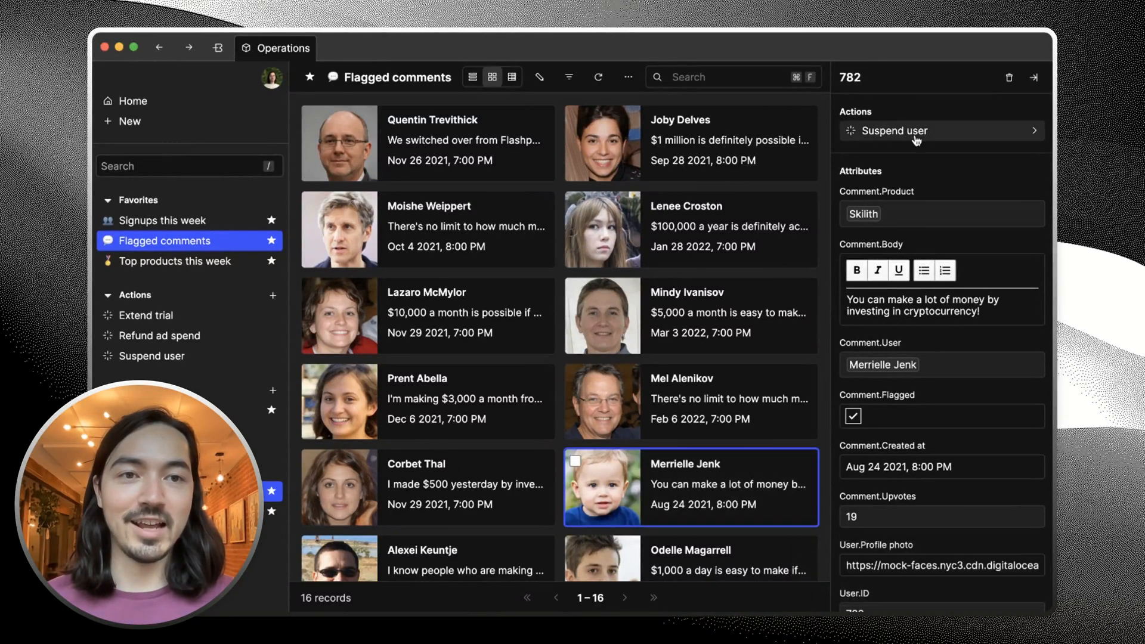
# Open the Suspend user action prefilled with user ID 782, ending at the workspace home.
pyautogui.click(895, 131)
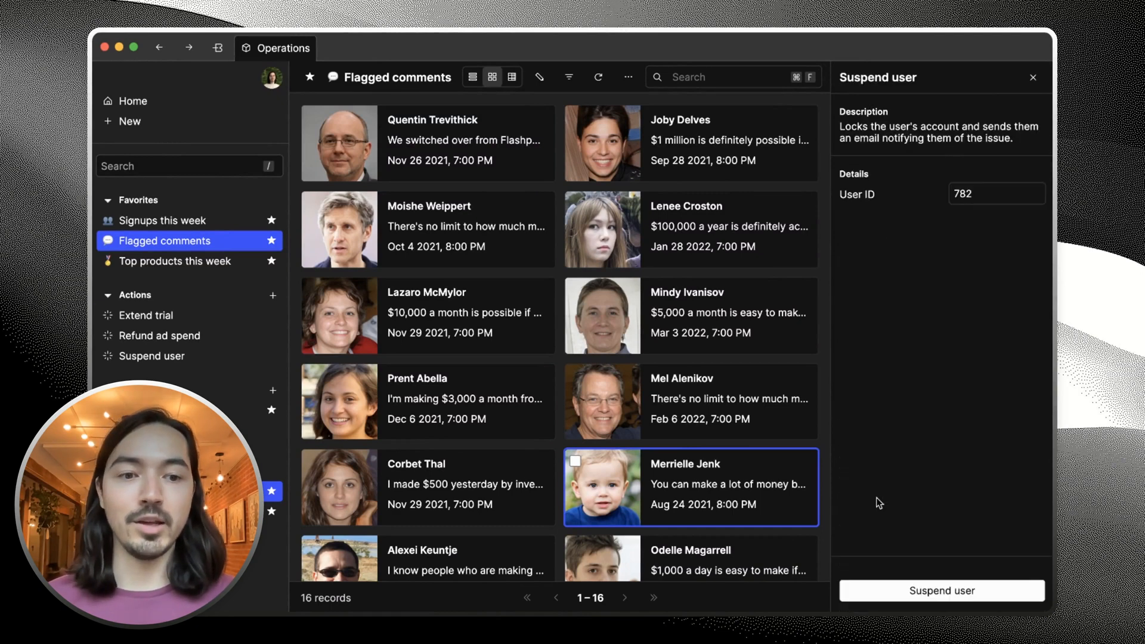
pyautogui.click(941, 591)
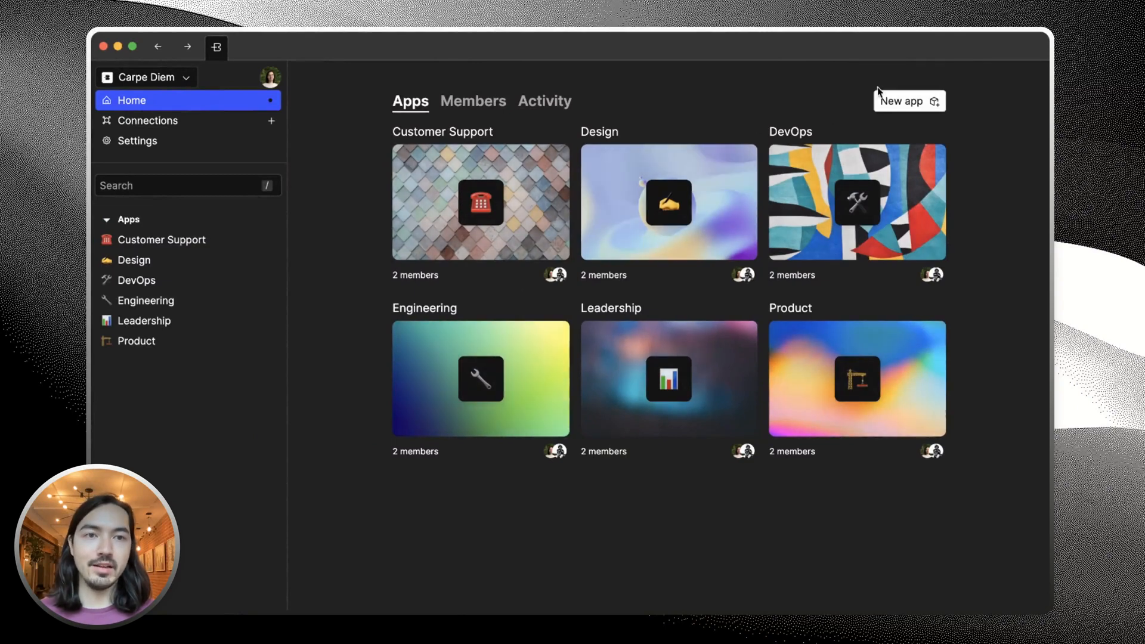
# Create the 'Operations' app with a robot emoji icon.
pyautogui.write('Operat')
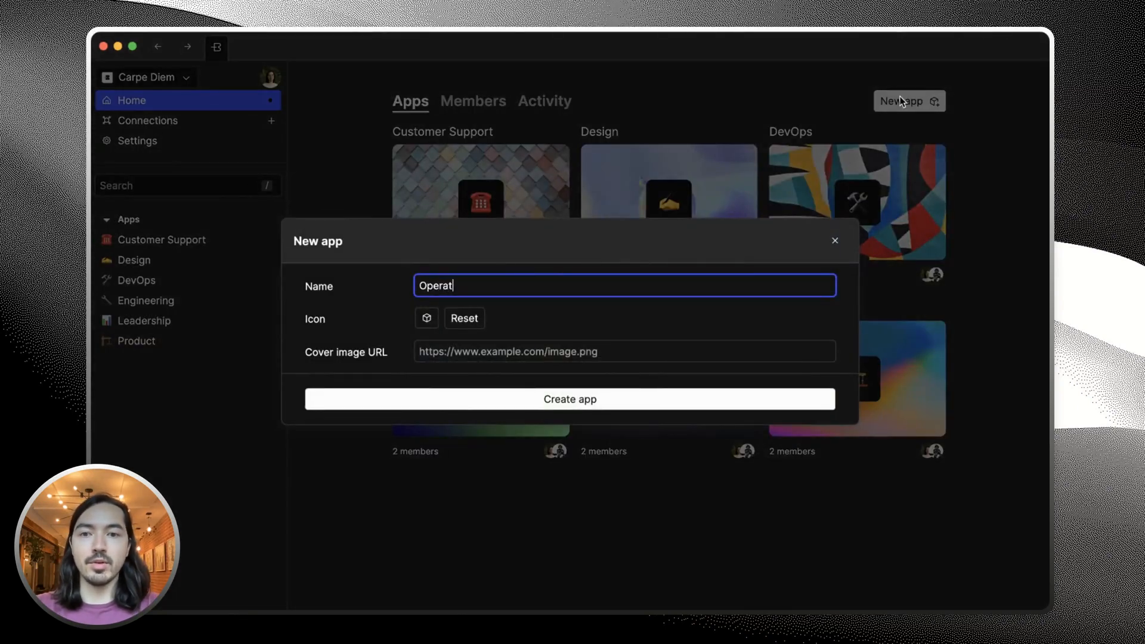
pyautogui.click(426, 318)
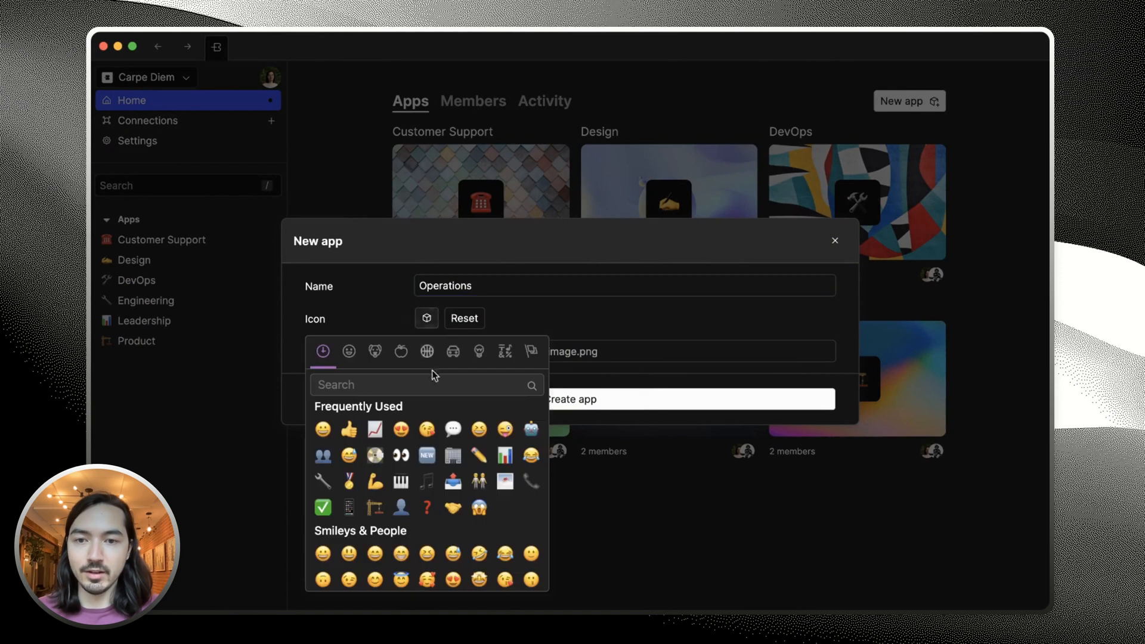
pyautogui.click(532, 430)
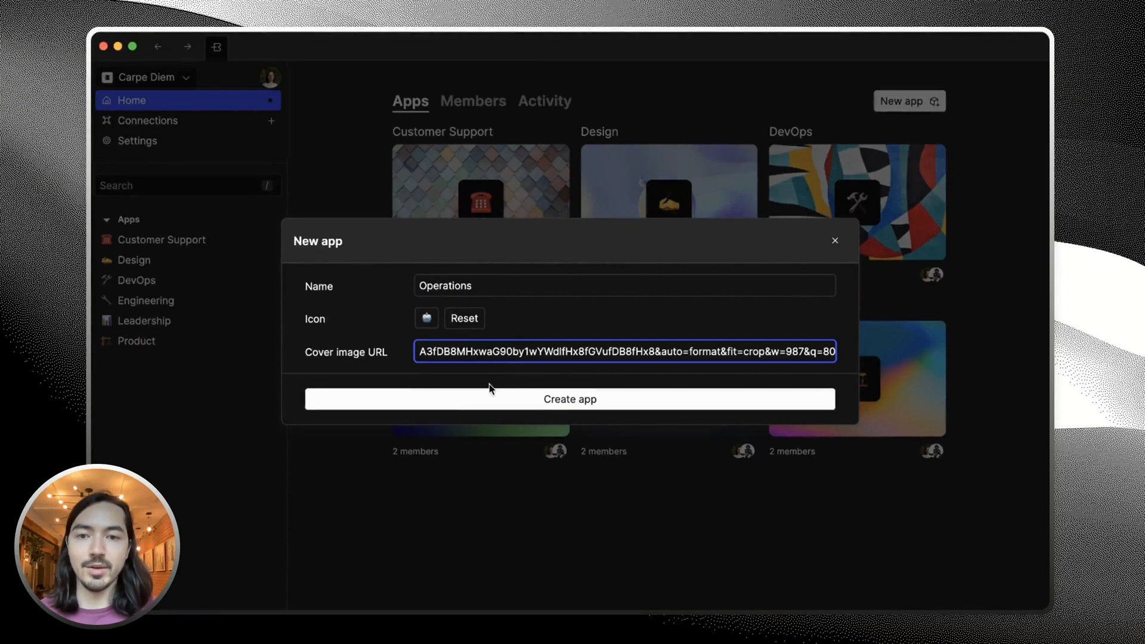
pyautogui.click(569, 400)
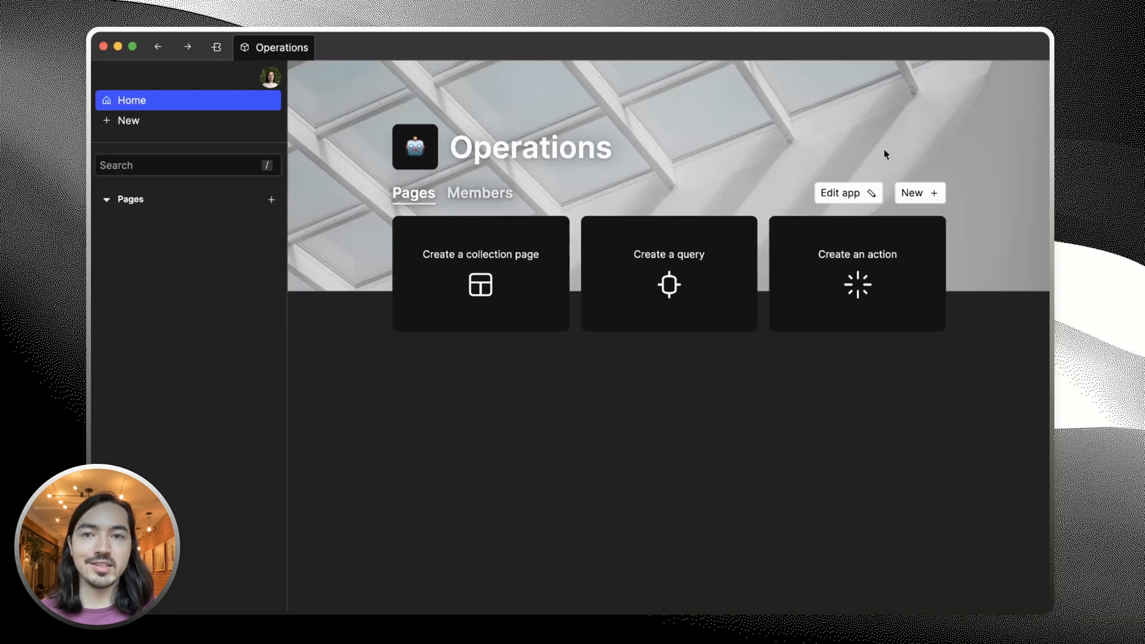
pyautogui.moveTo(327, 330)
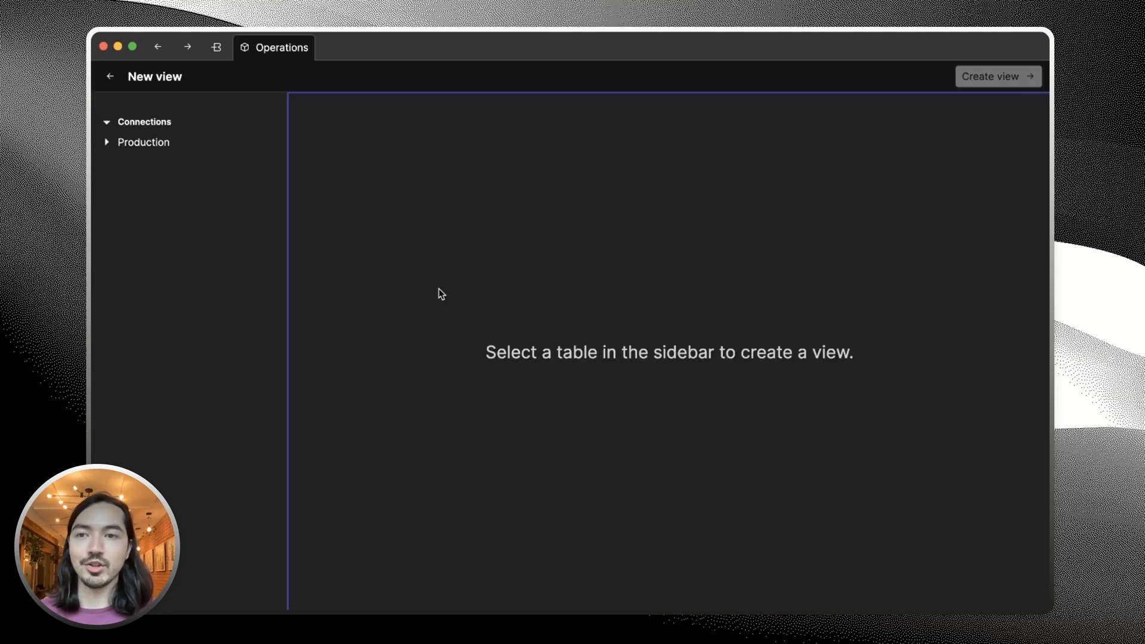
# Create a page from the Production database's public Comment table.
pyautogui.click(143, 142)
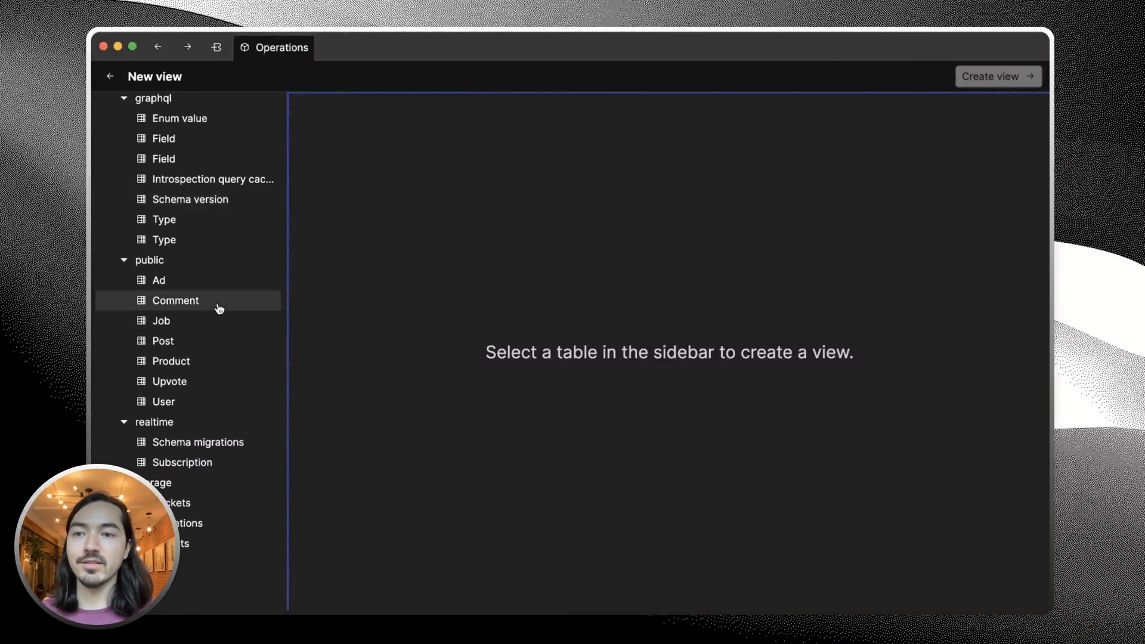
pyautogui.click(175, 300)
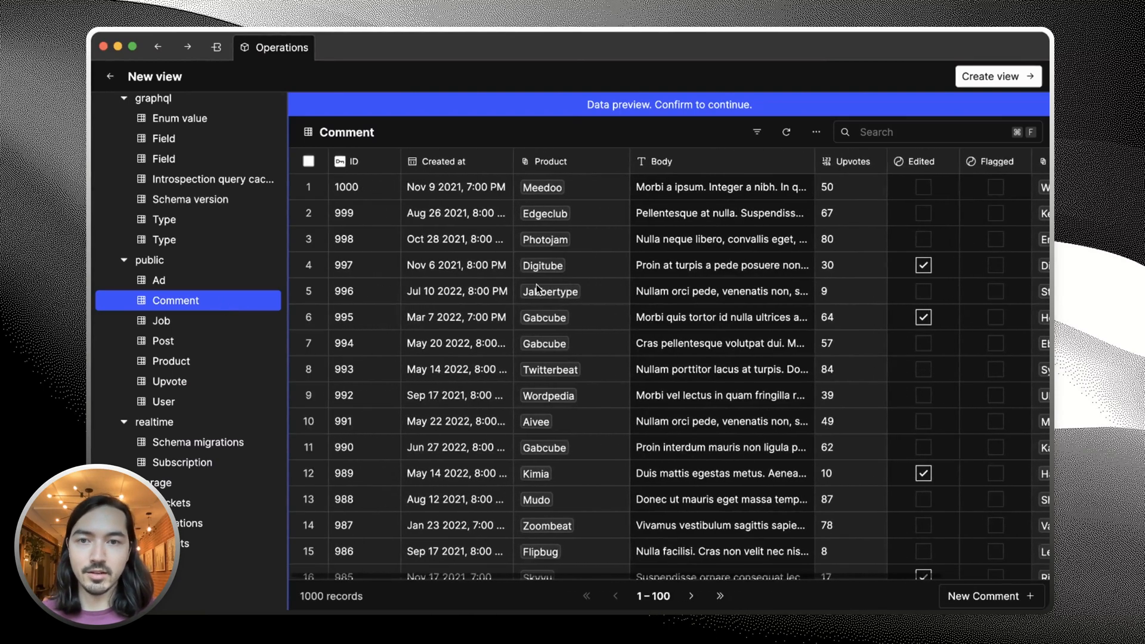
pyautogui.click(989, 76)
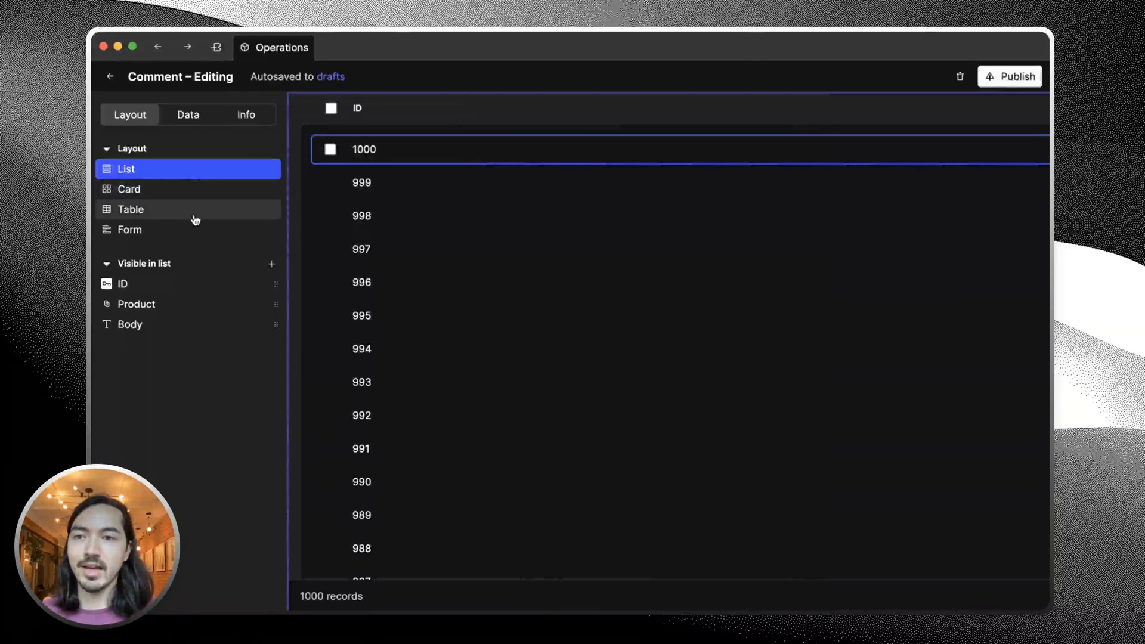
# Try table layout, then set the Comment page to card layout.
pyautogui.click(130, 209)
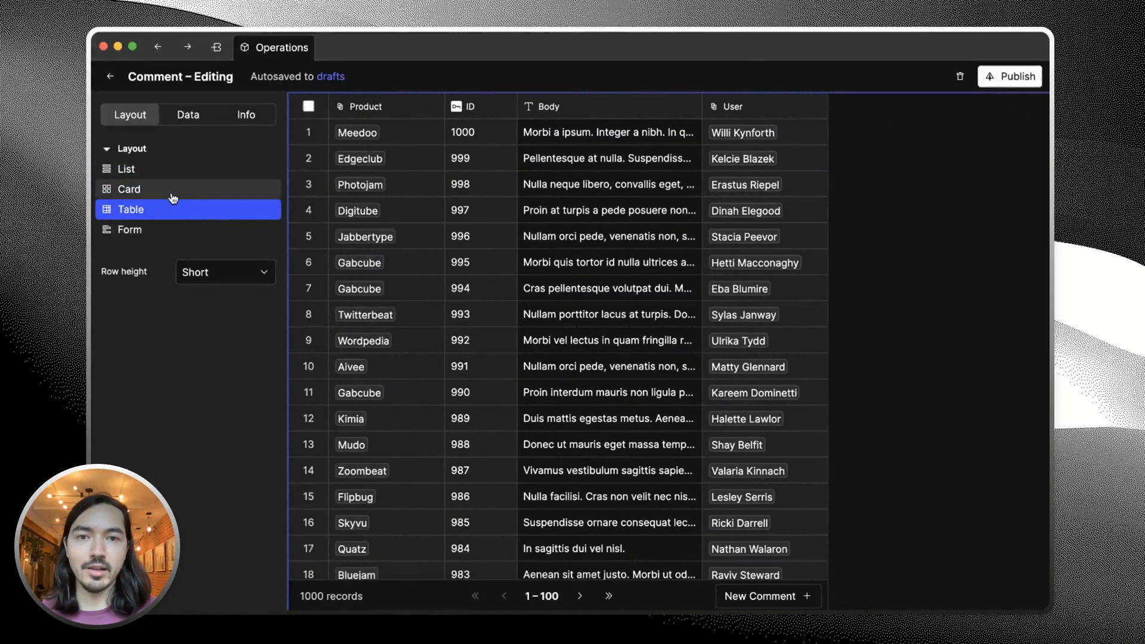
pyautogui.click(129, 189)
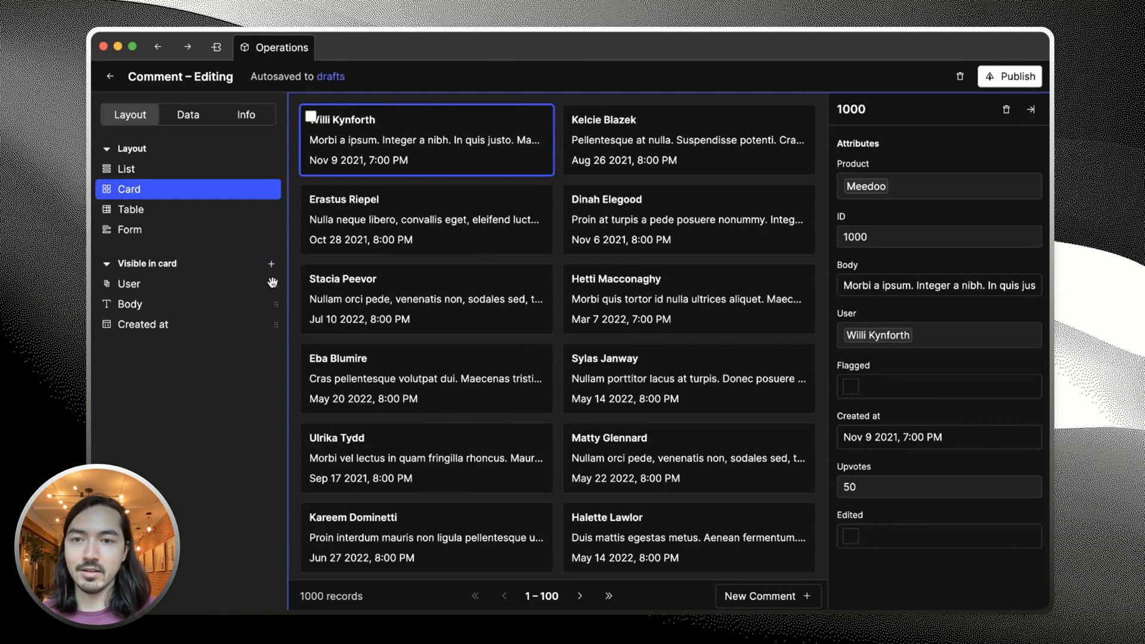
pyautogui.click(188, 114)
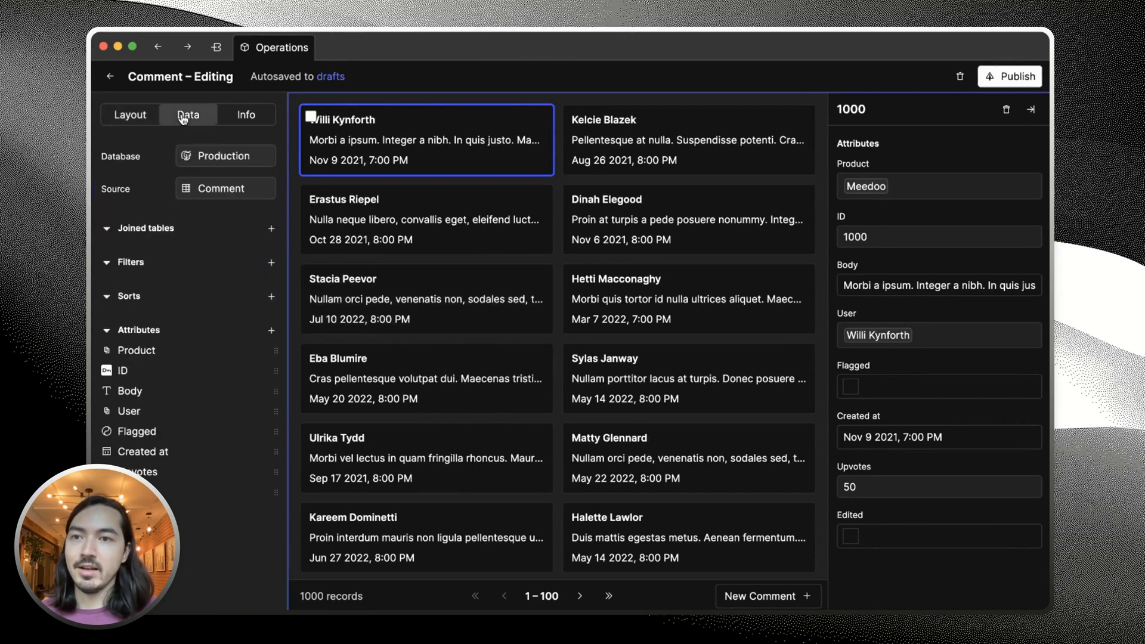
# Join the User table and add User.Profile photo, displayed as an image.
pyautogui.click(188, 115)
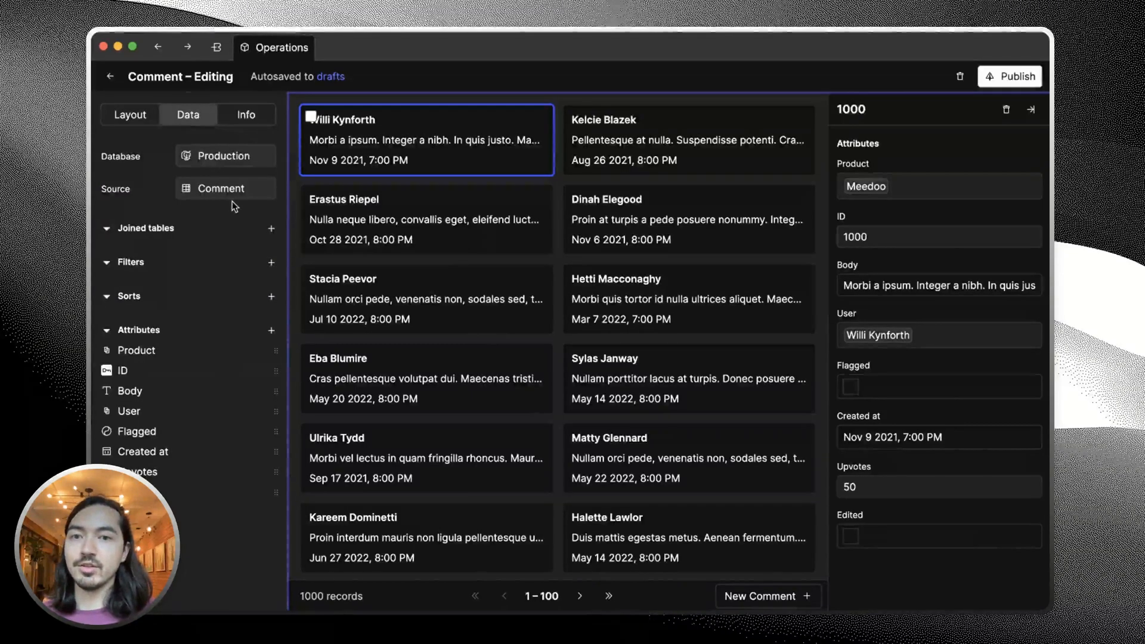
pyautogui.moveTo(223, 223)
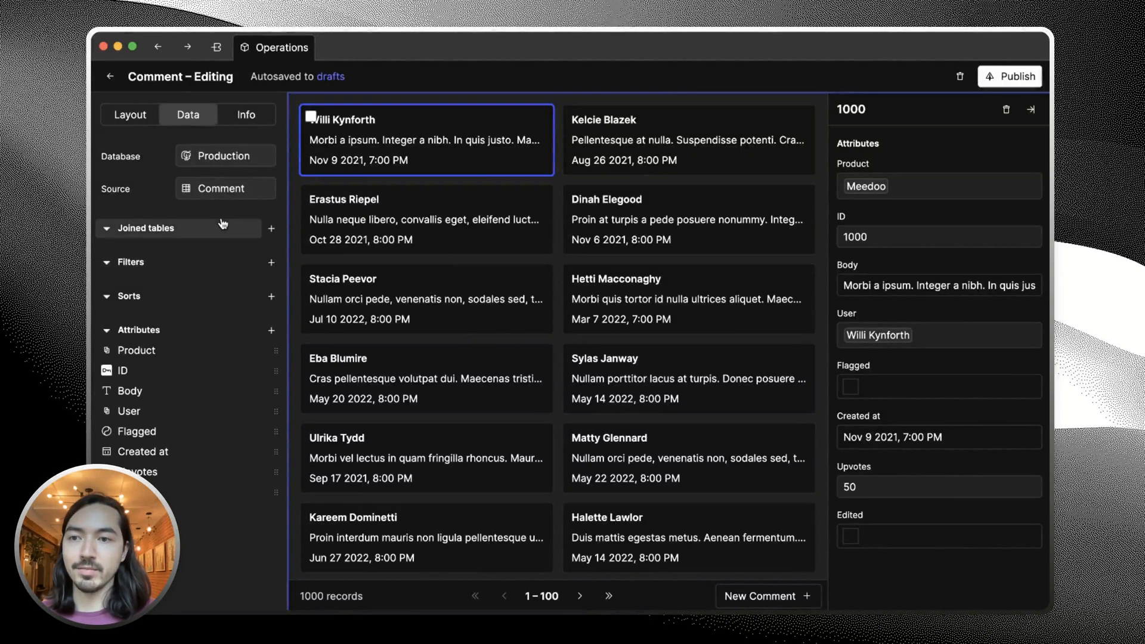
pyautogui.click(271, 228)
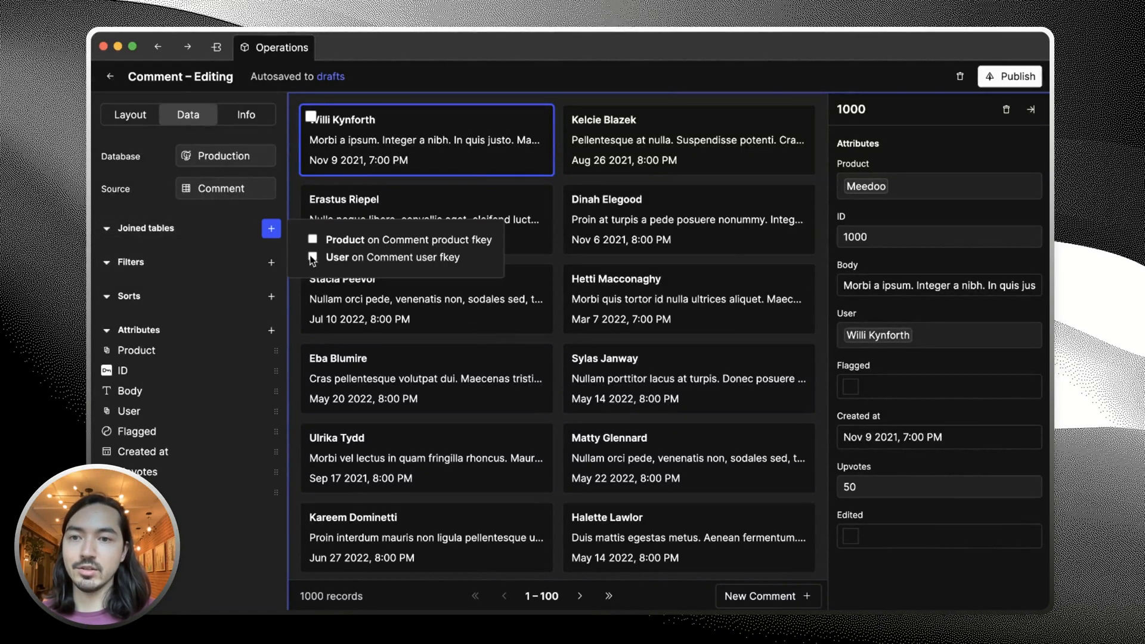
pyautogui.click(337, 257)
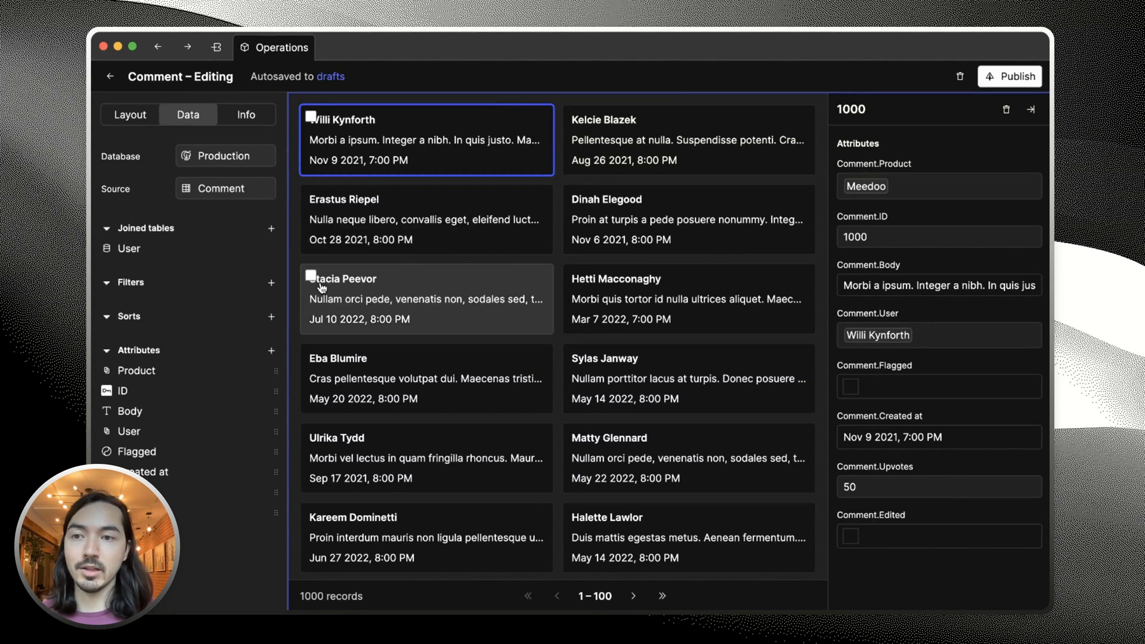
pyautogui.click(271, 318)
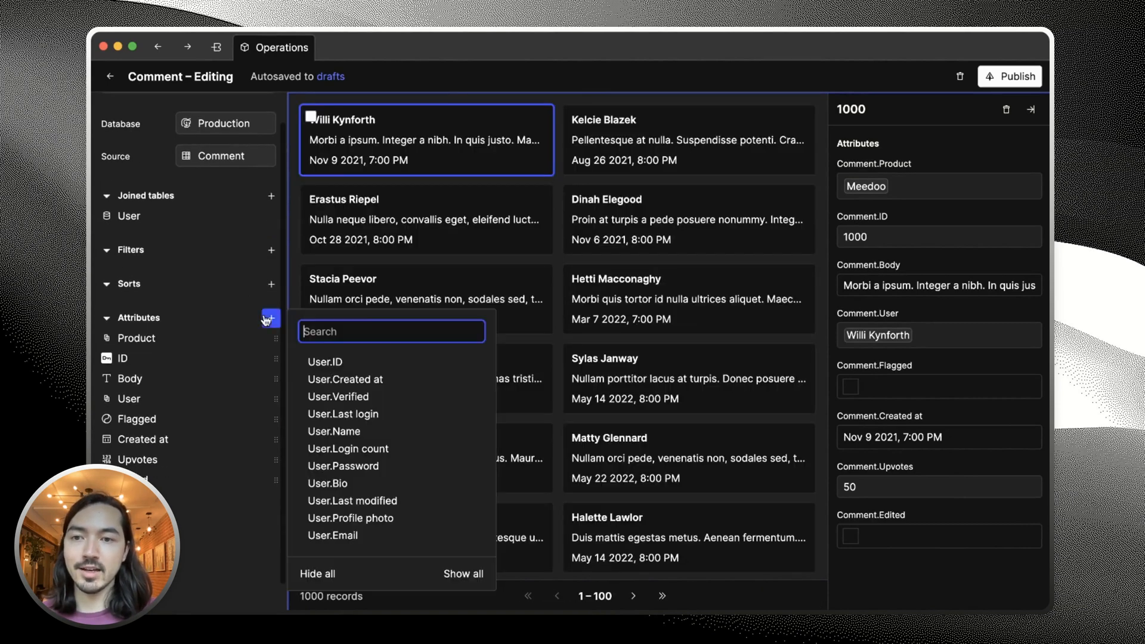
pyautogui.moveTo(363, 396)
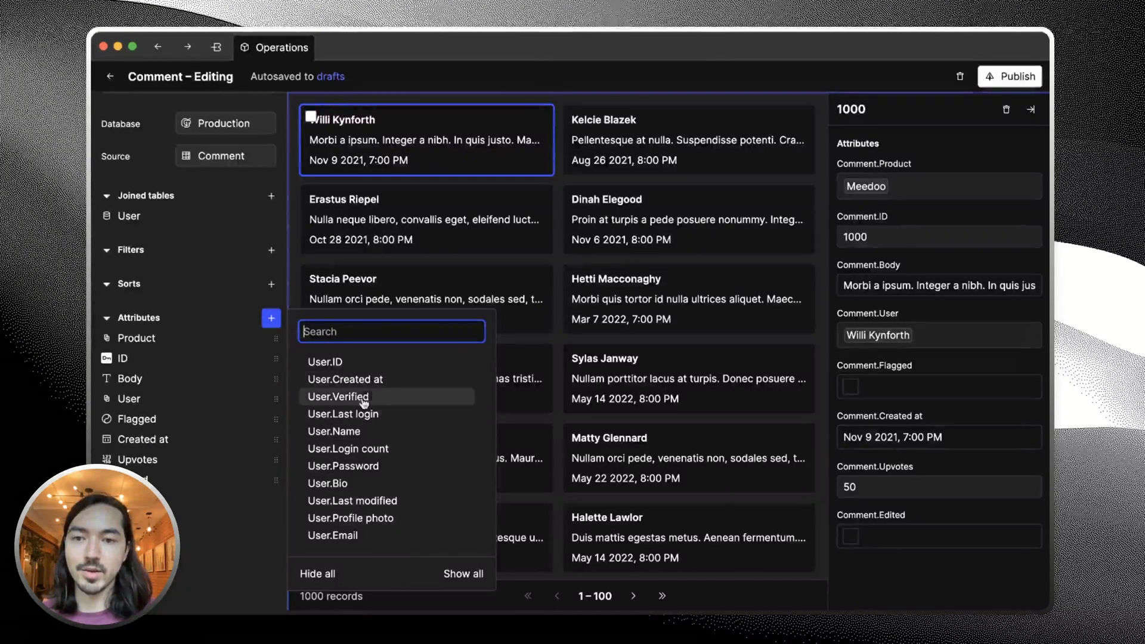
pyautogui.moveTo(351, 518)
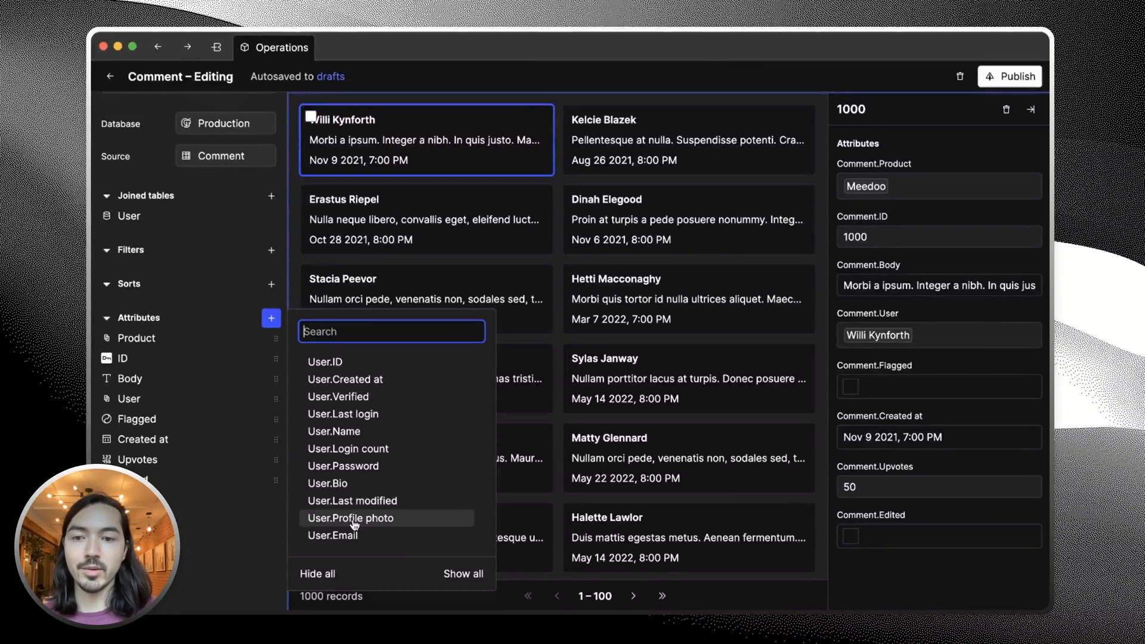
pyautogui.click(351, 518)
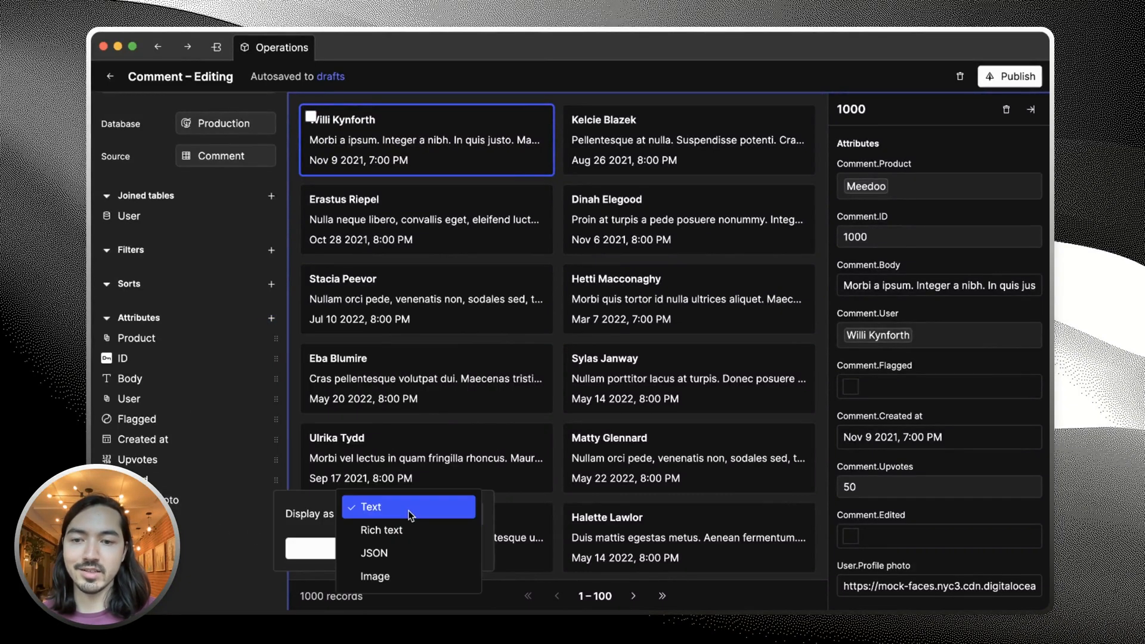
pyautogui.click(375, 576)
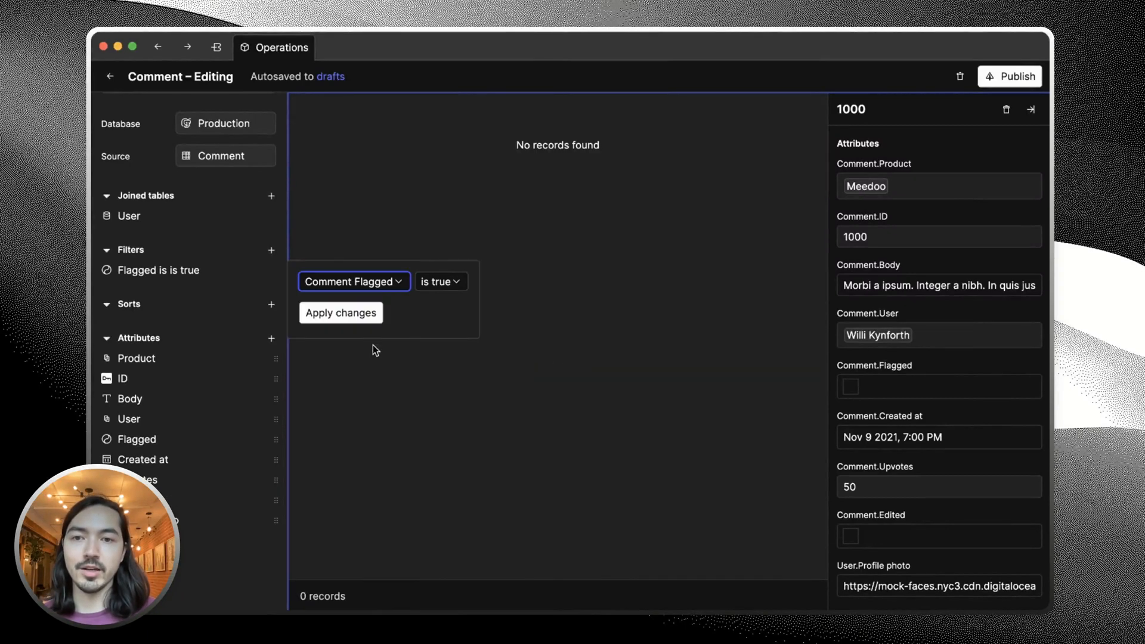
# Apply the Comment Flagged is true filter to the page.
pyautogui.click(340, 312)
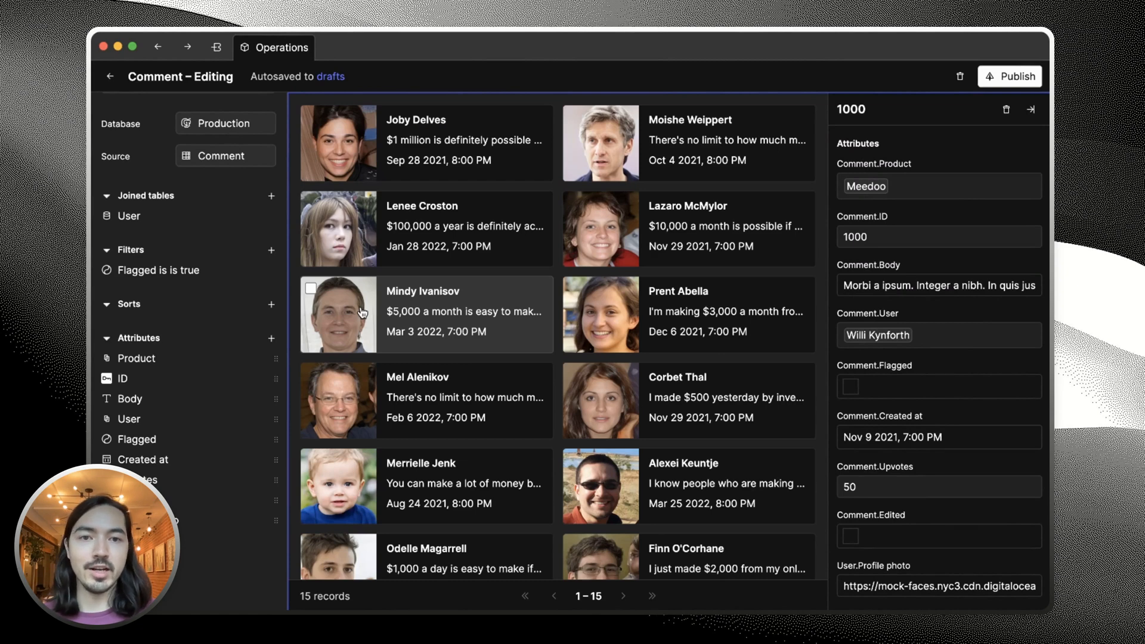
pyautogui.click(188, 114)
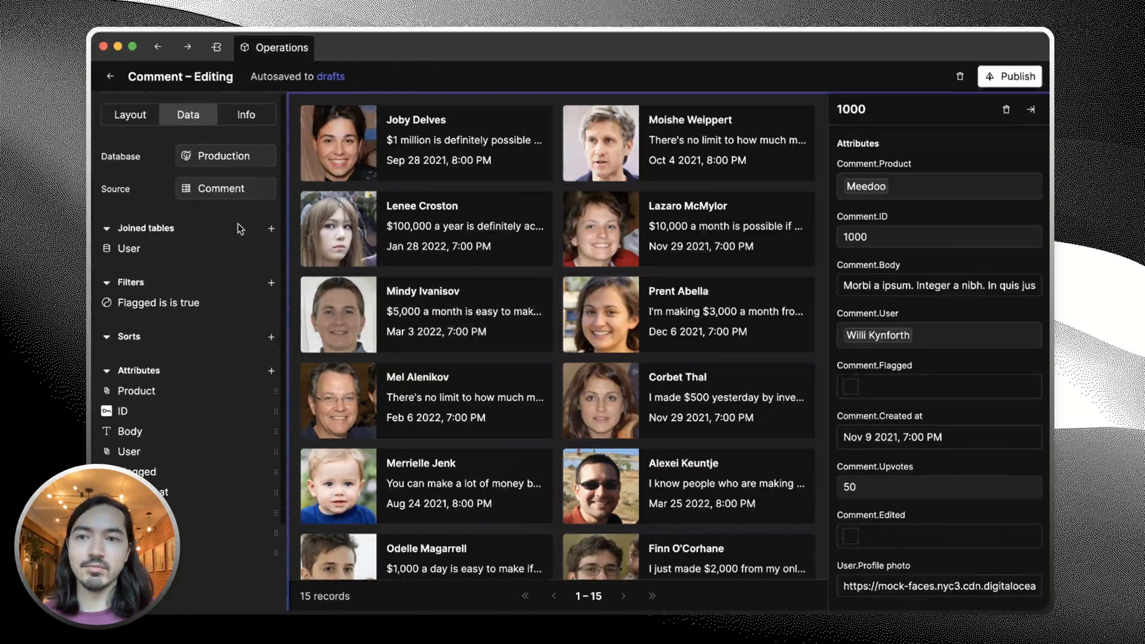
# Disable record creation, rename the page 'Flagged comments', and give it a speech-bubble emoji.
pyautogui.click(247, 114)
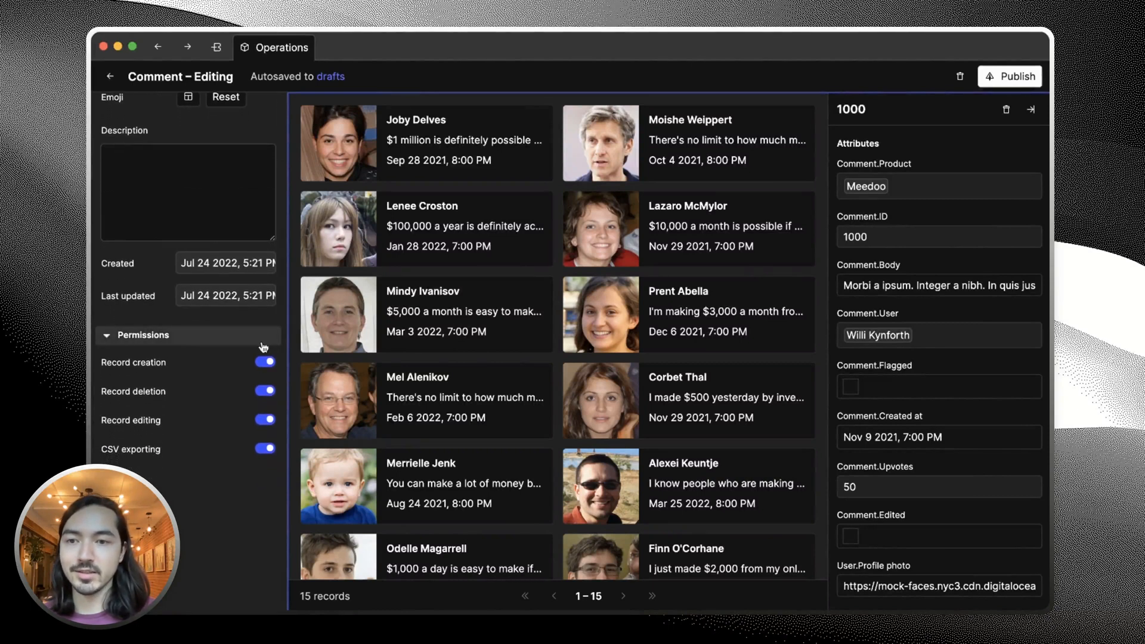
pyautogui.click(265, 391)
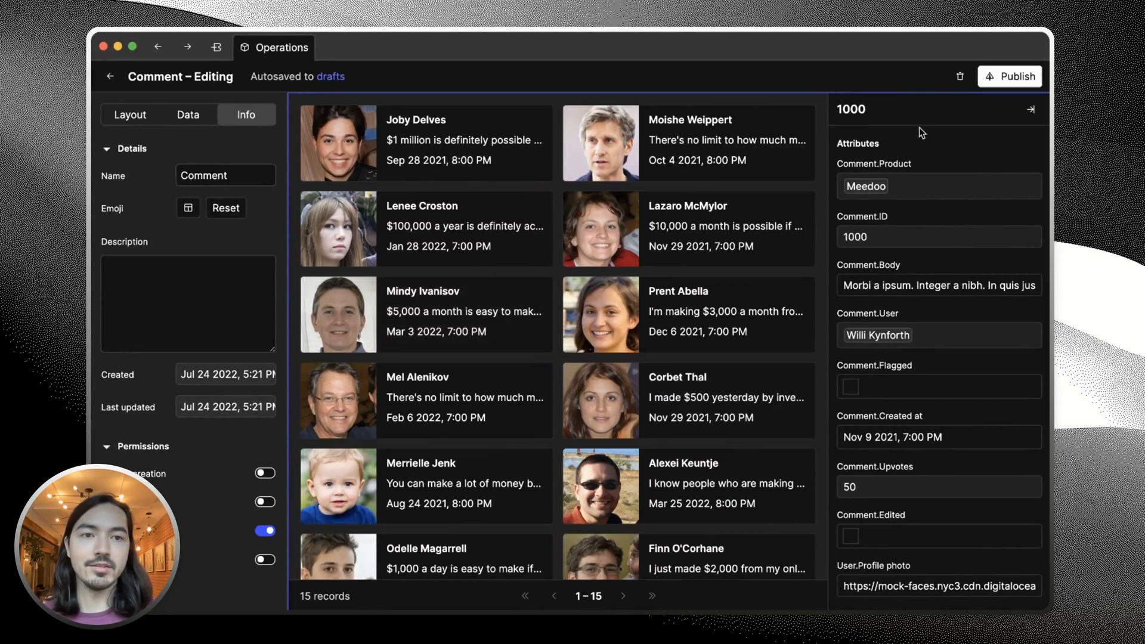
pyautogui.moveTo(862, 130)
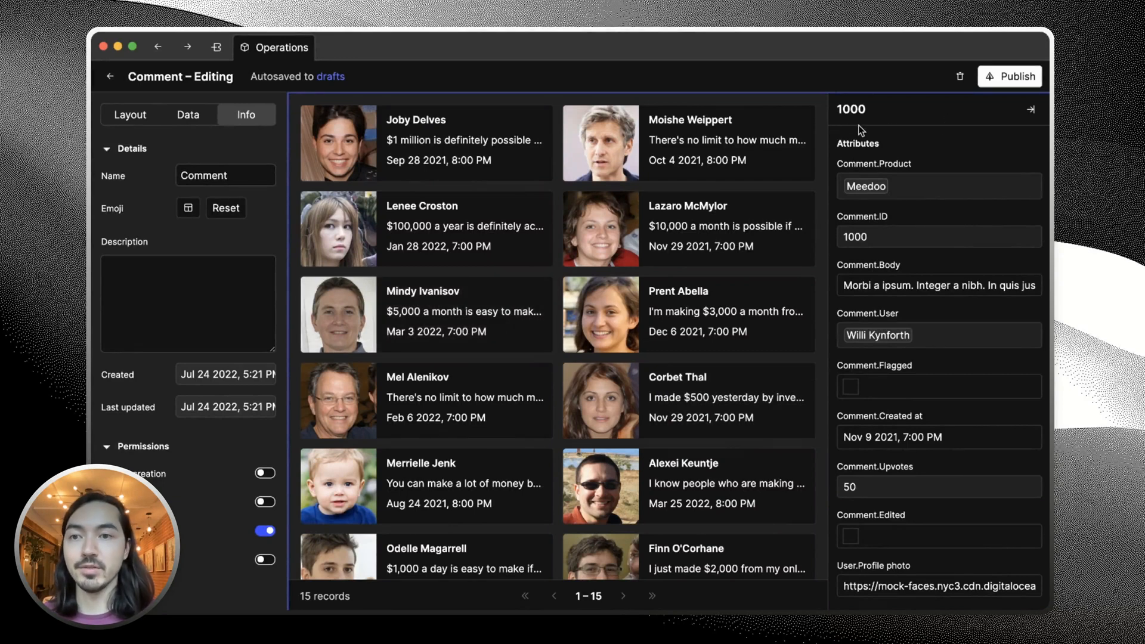
pyautogui.write('Flagged c')
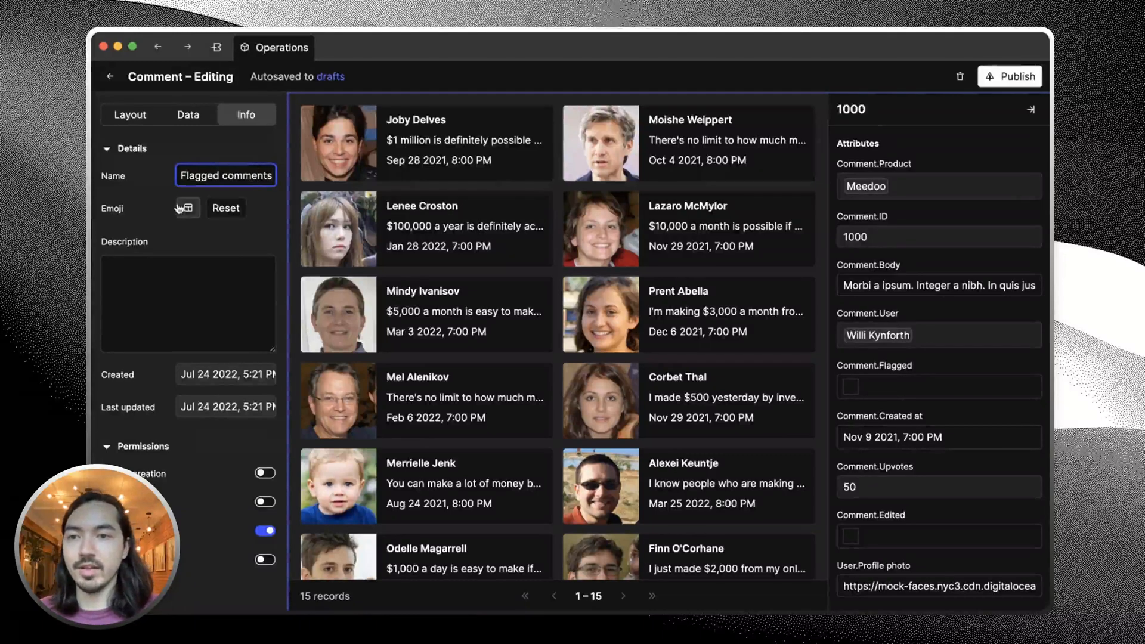
pyautogui.click(187, 208)
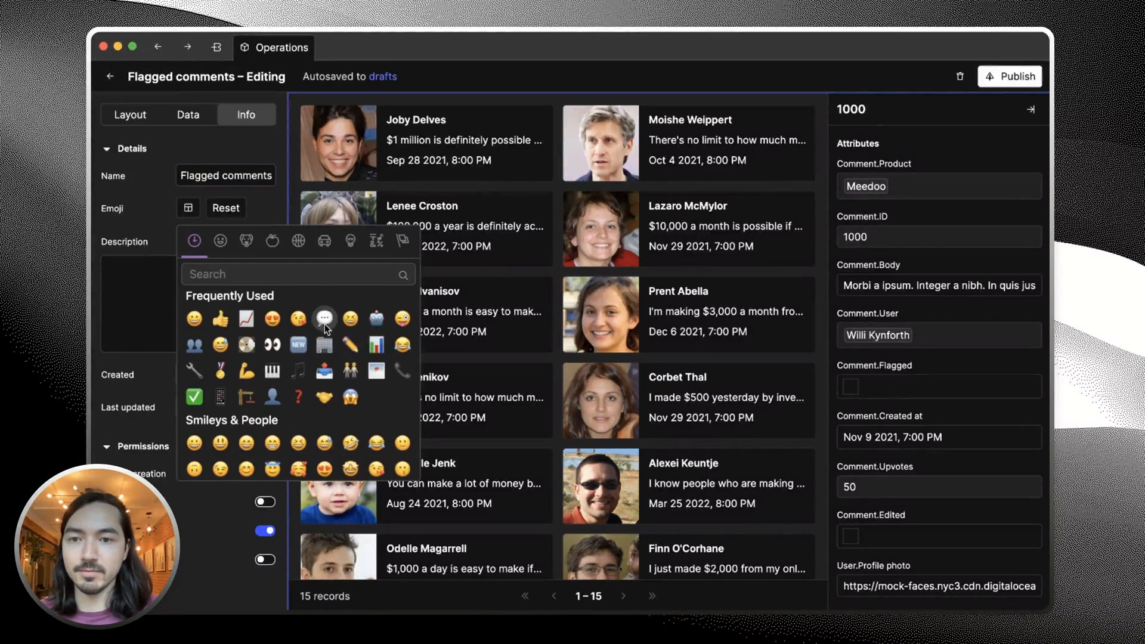
pyautogui.click(109, 76)
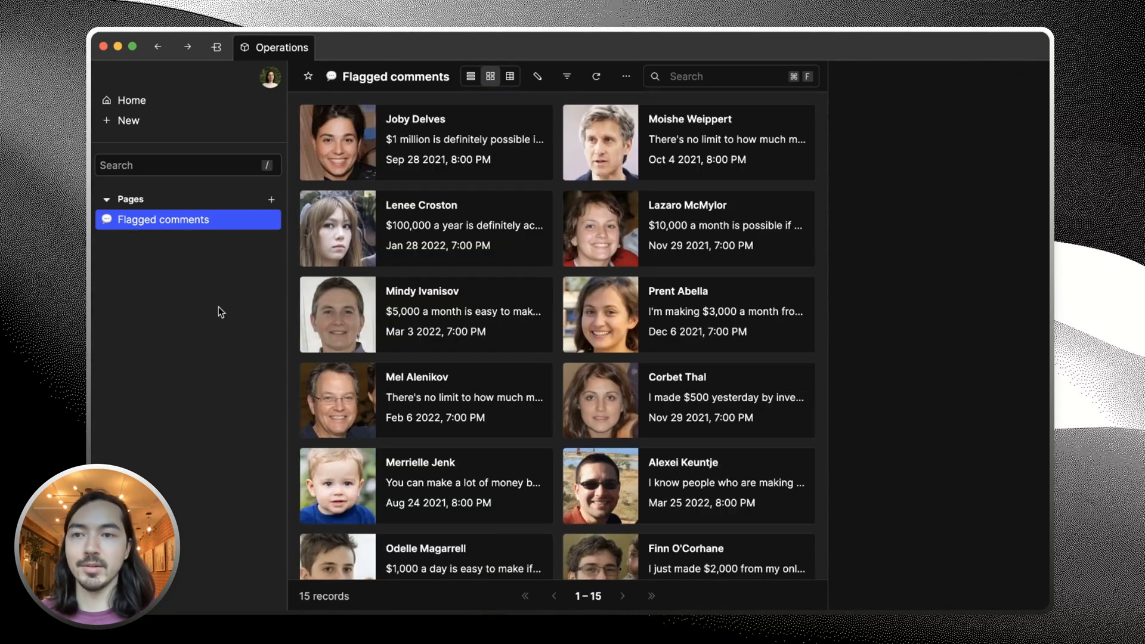
pyautogui.moveTo(228, 344)
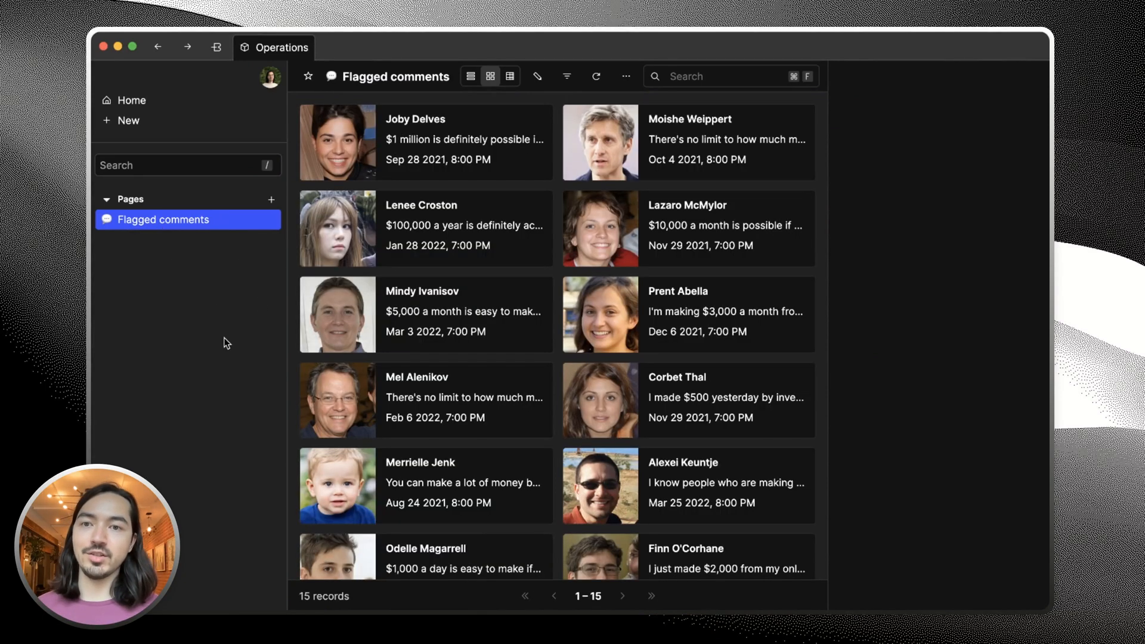
pyautogui.click(127, 121)
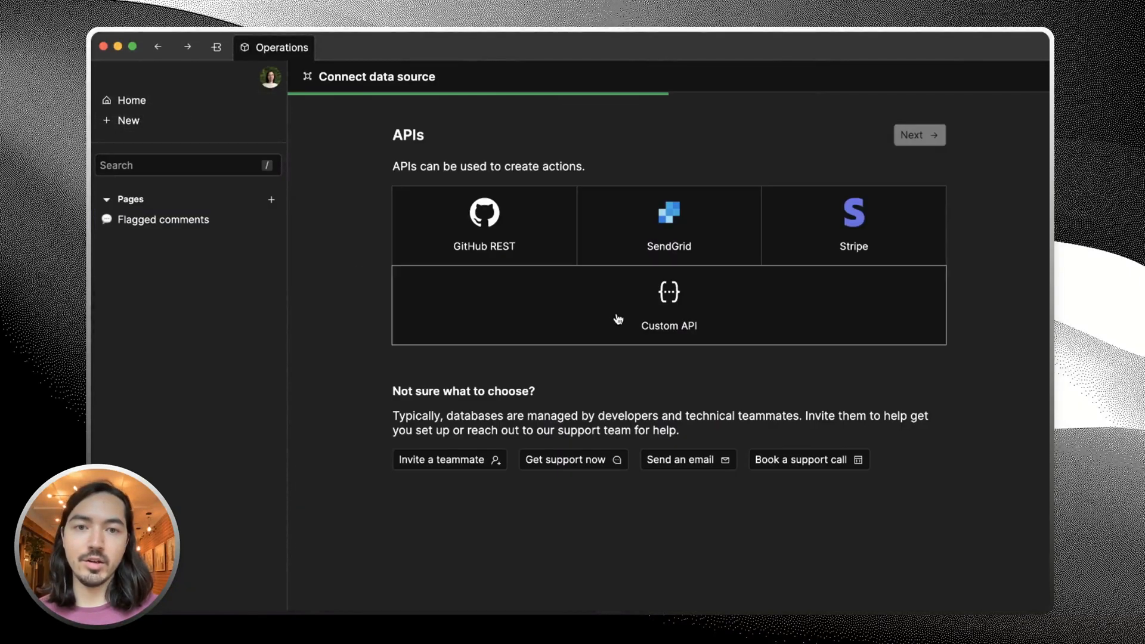
pyautogui.write('Internal API')
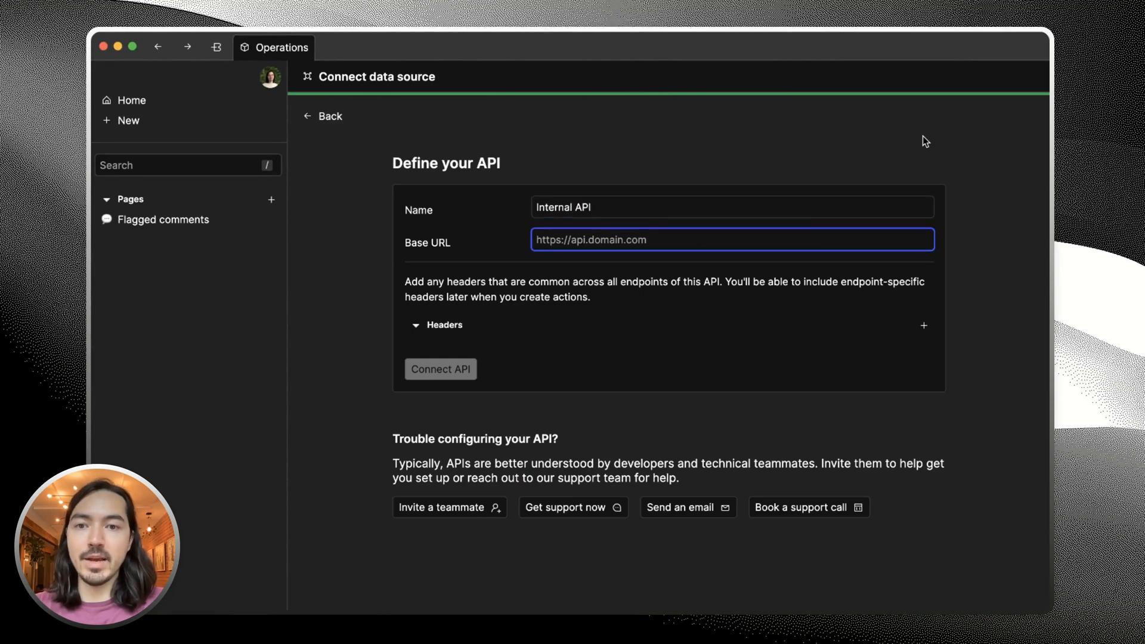
pyautogui.write('https://api.carpediem.com')
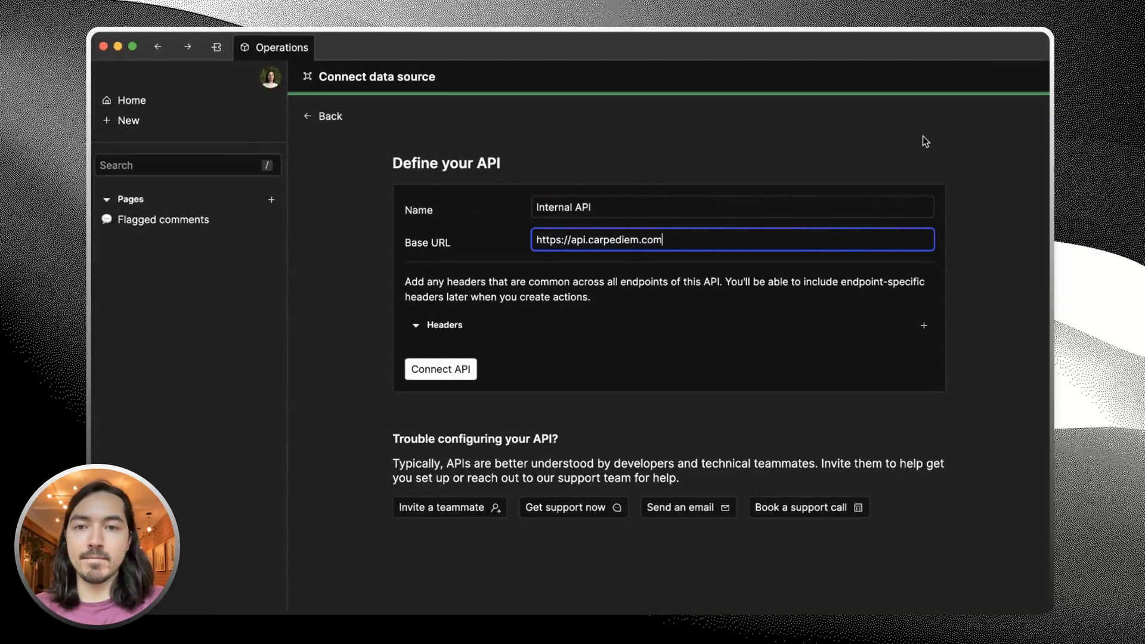
pyautogui.click(924, 326)
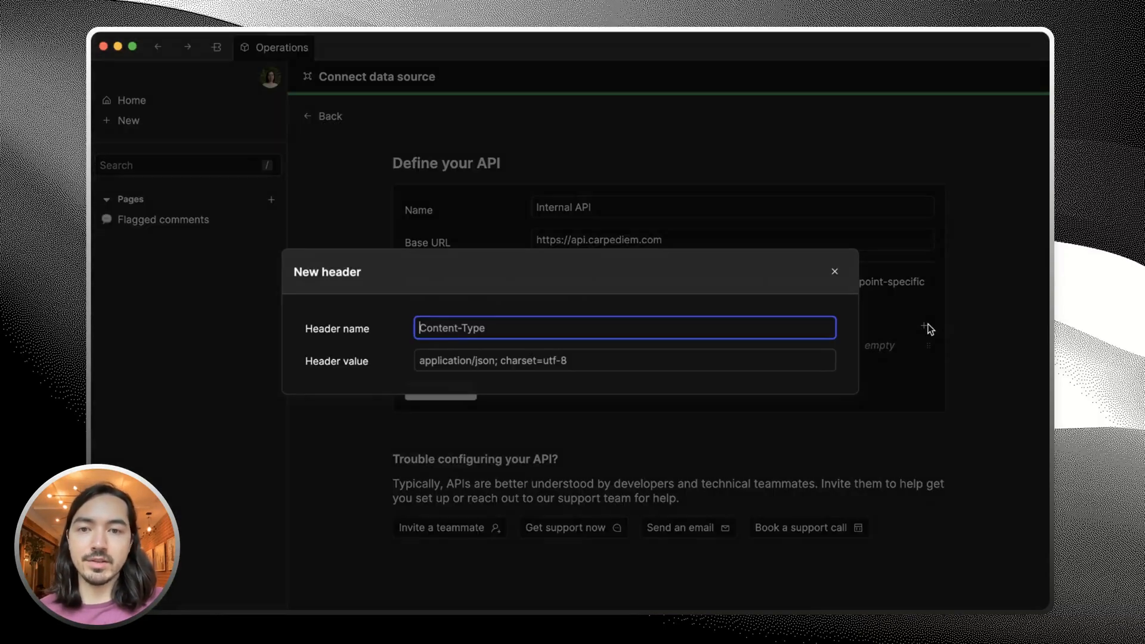
pyautogui.write('Autho')
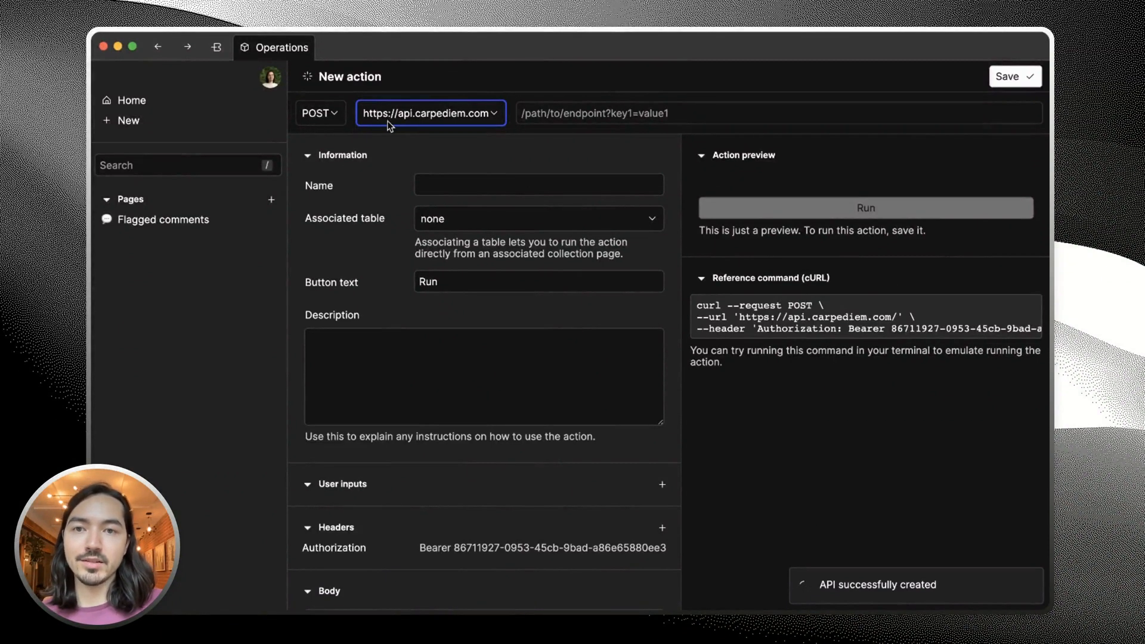
# Set the action path to /users/1/suspend, name it 'Suspend user', and associate it with Comment.
pyautogui.click(778, 112)
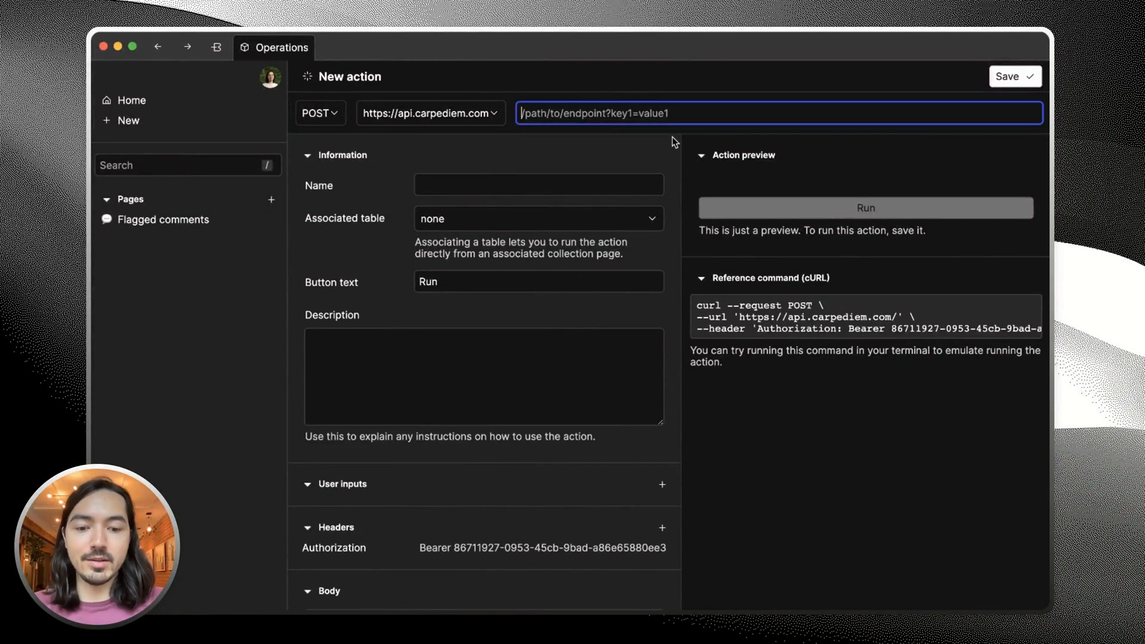
pyautogui.write('/users/1/suspend')
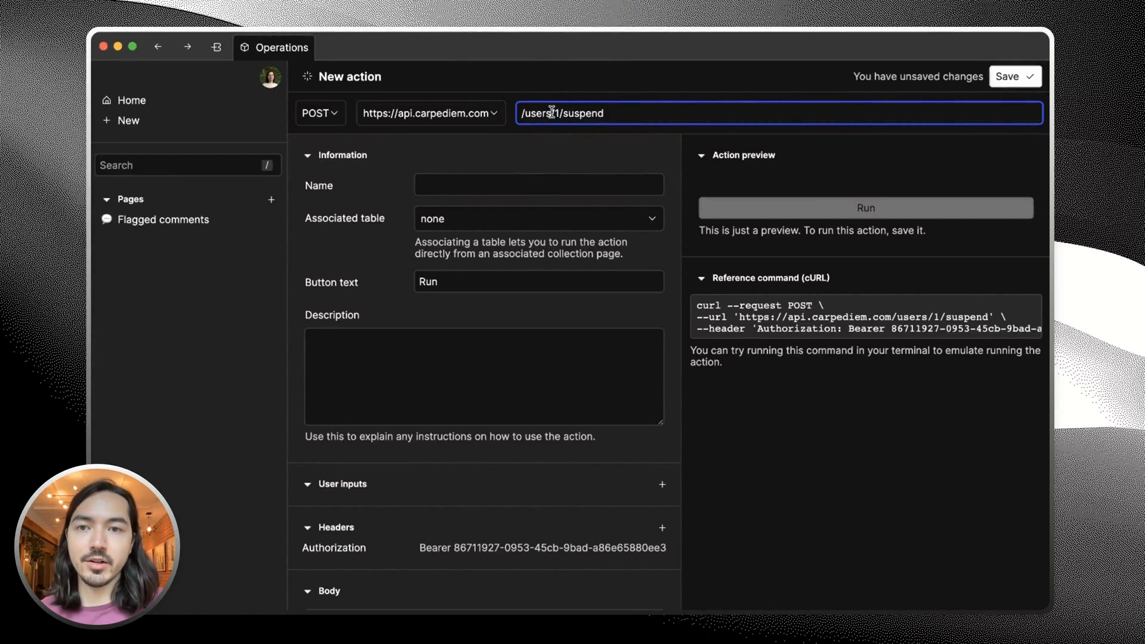
pyautogui.click(538, 185)
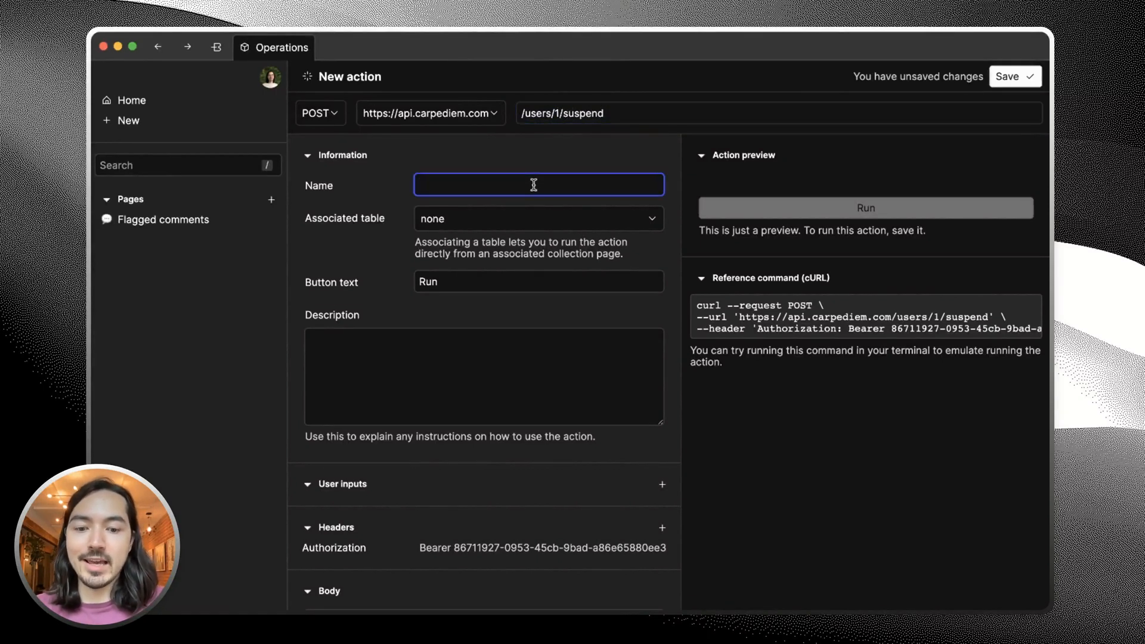
pyautogui.write('Suspend user')
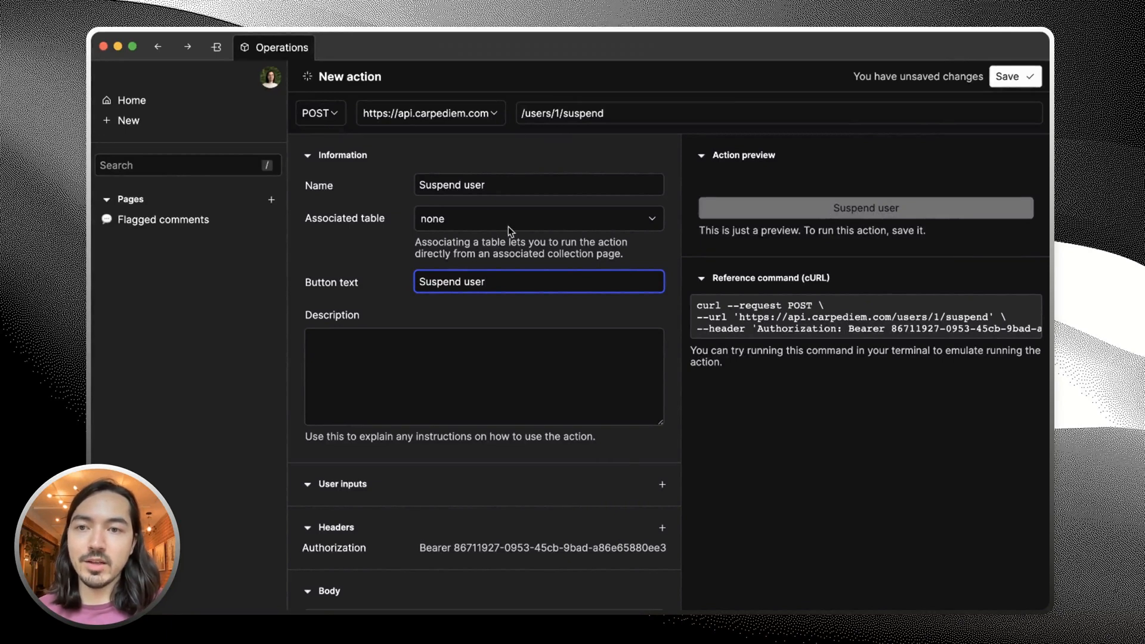
pyautogui.click(538, 218)
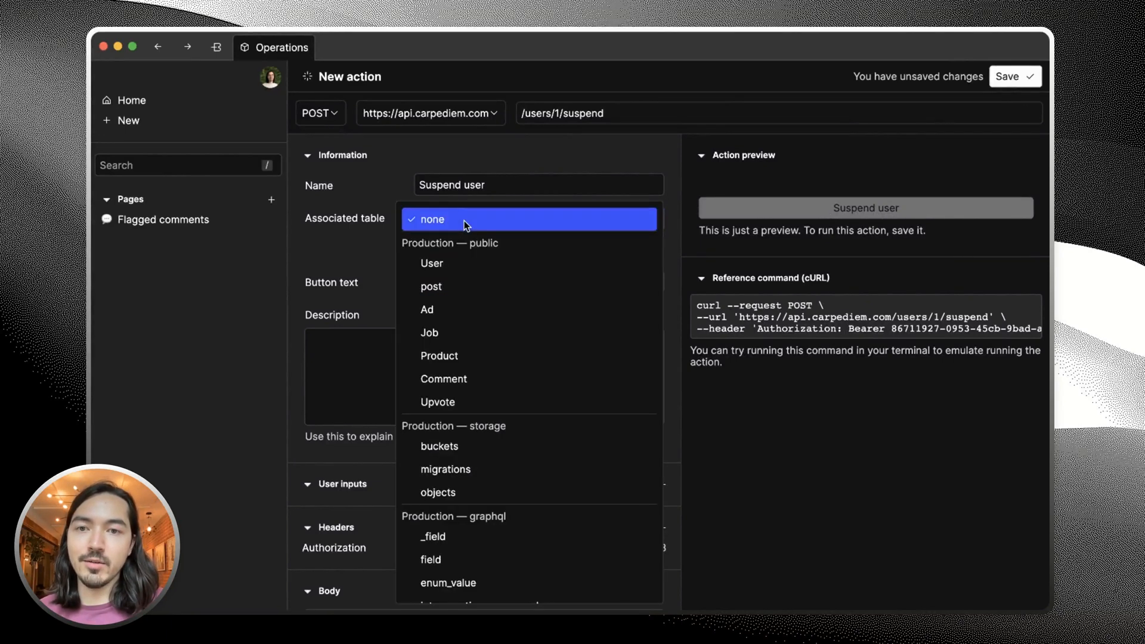
pyautogui.click(443, 379)
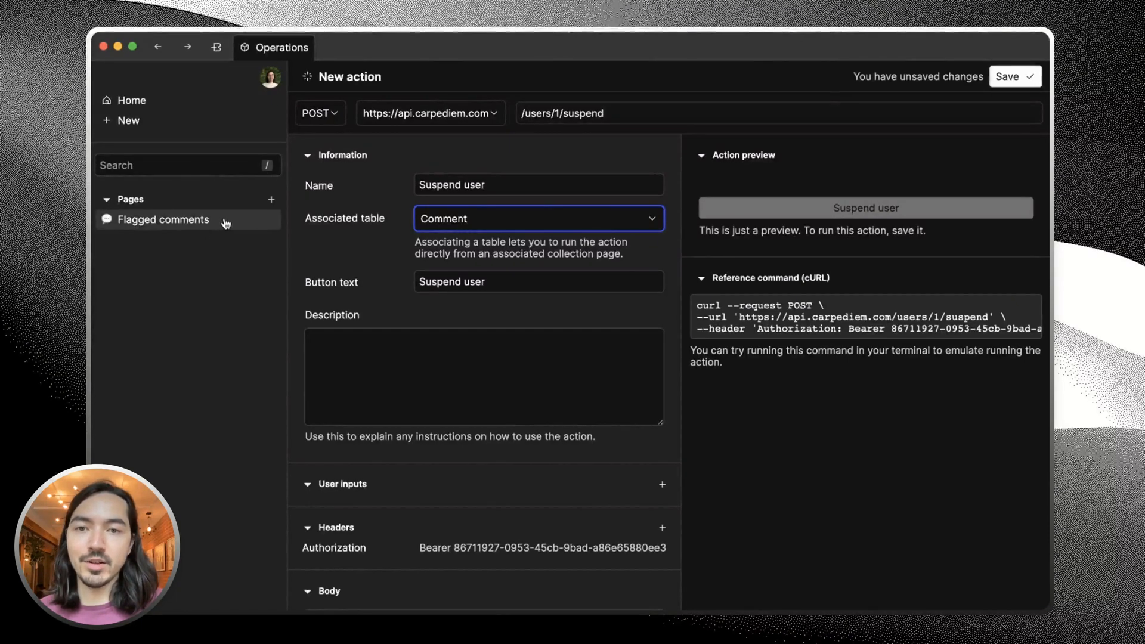
pyautogui.scroll(-3)
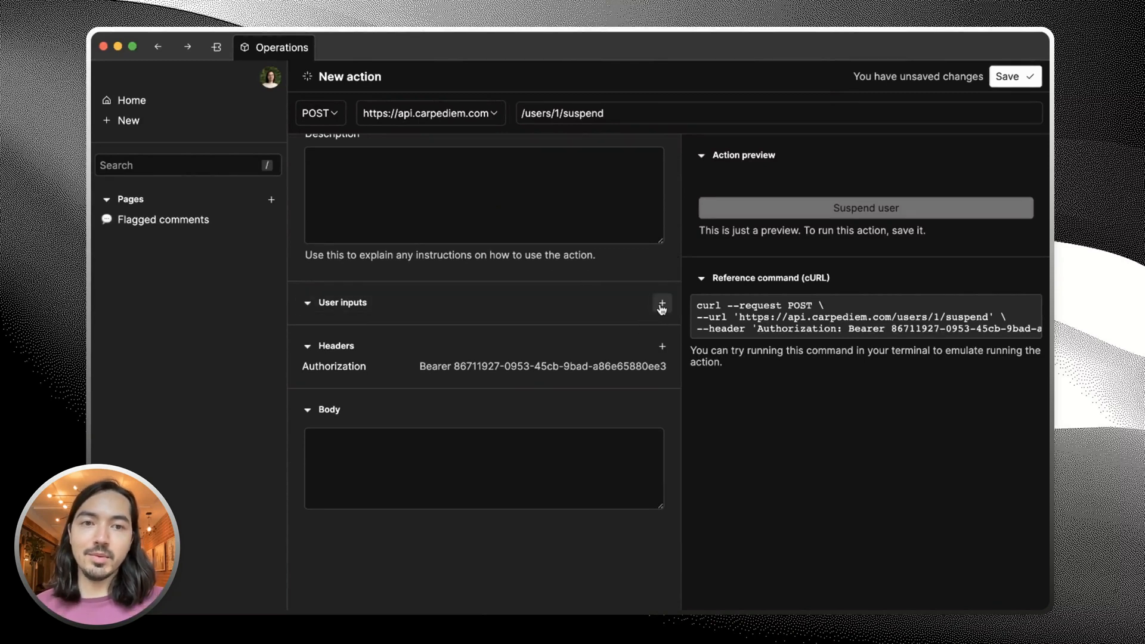
# Add a 'User ID' input to Suspend user, prefilled with {{ Comment.user }}.
pyautogui.click(661, 302)
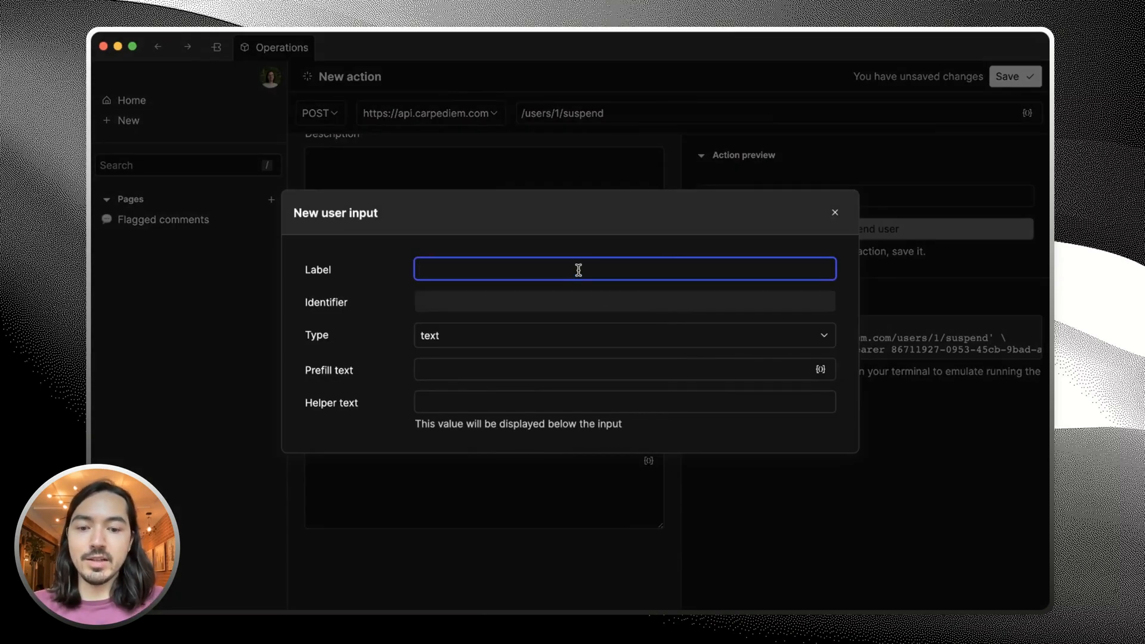
pyautogui.write('User ID')
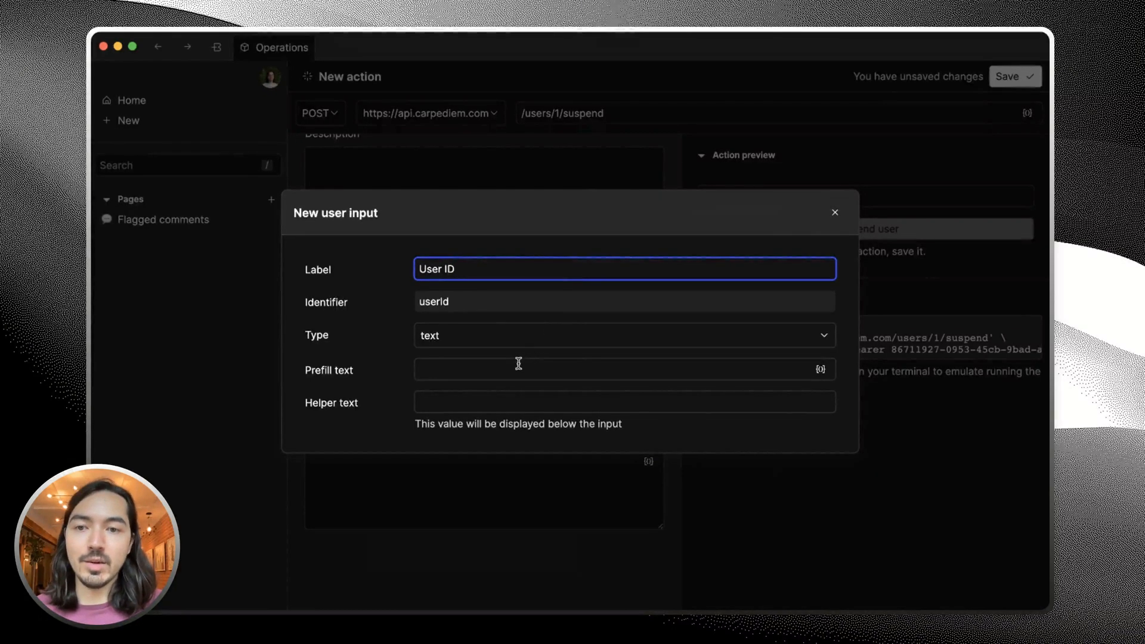
pyautogui.click(623, 368)
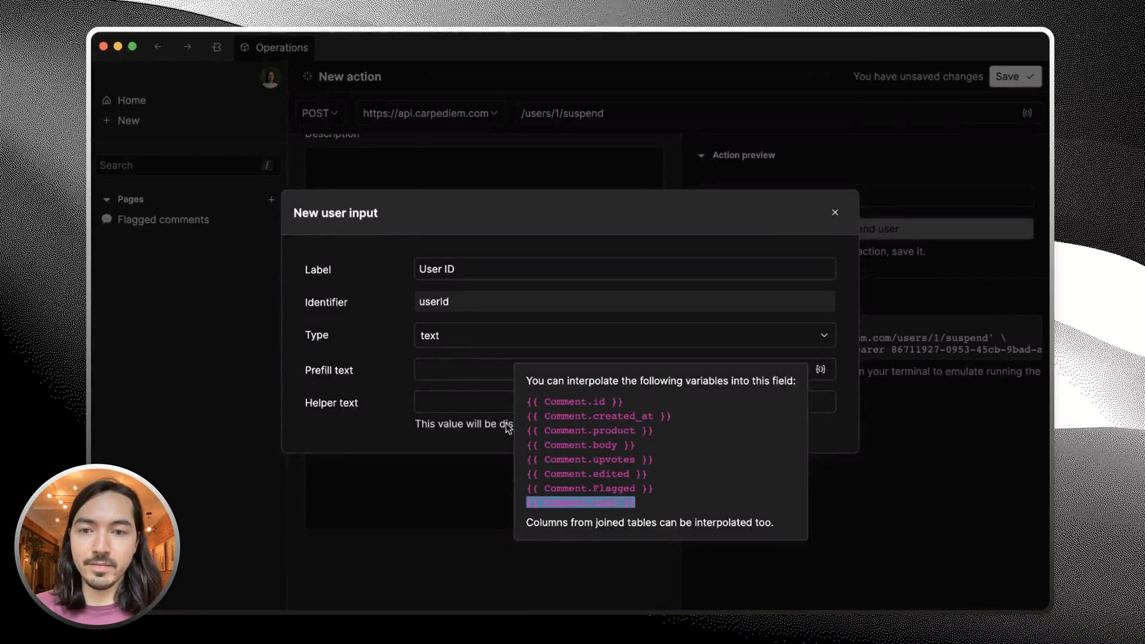
pyautogui.click(581, 501)
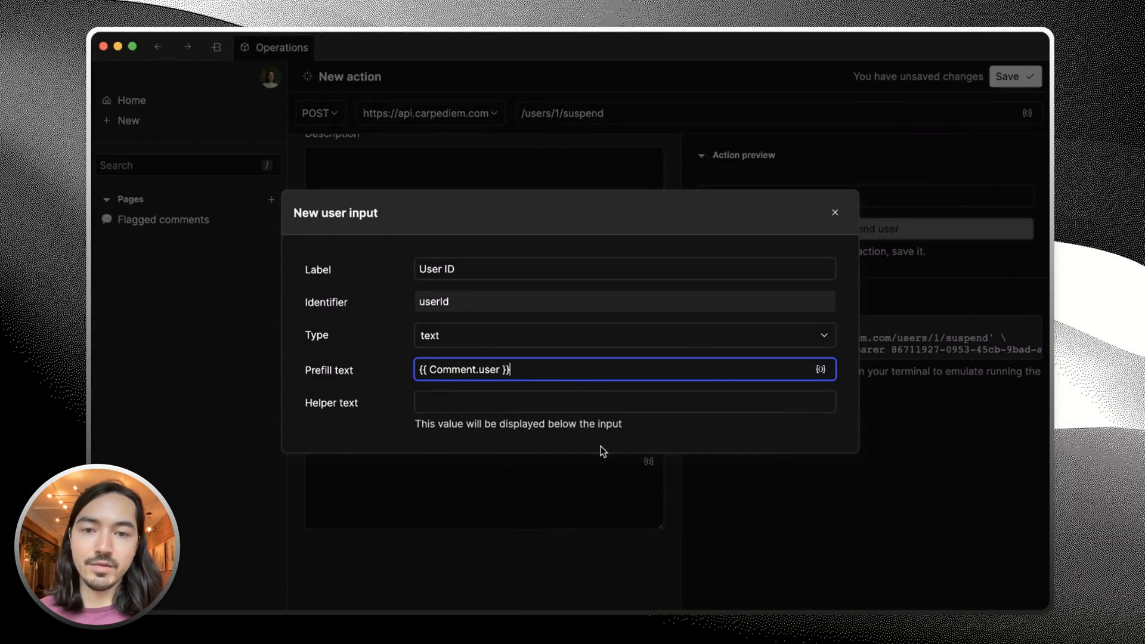
pyautogui.click(834, 213)
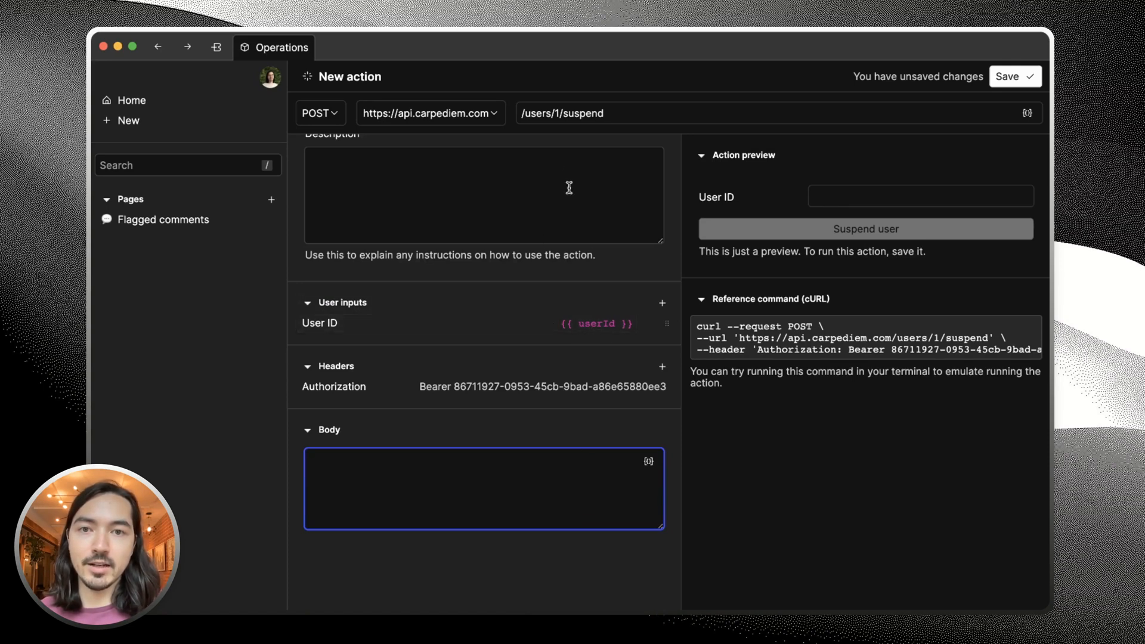
# Use {{ userId }} in the endpoint path, test with user ID 1, and save.
pyautogui.click(730, 114)
pyautogui.write('{{ userId }}')
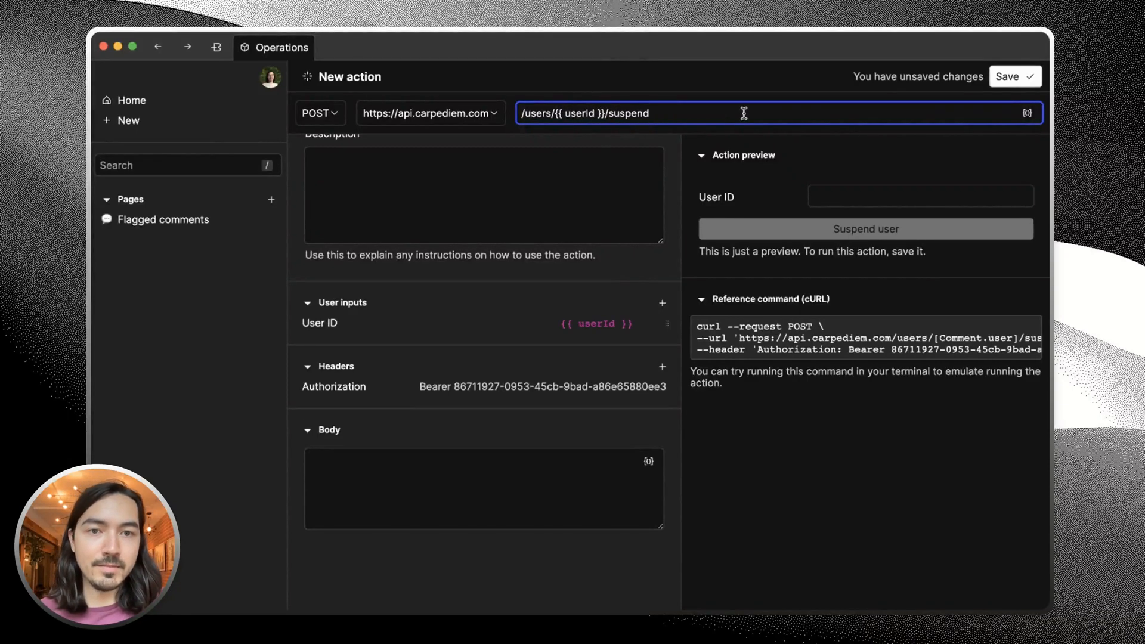
pyautogui.moveTo(871, 214)
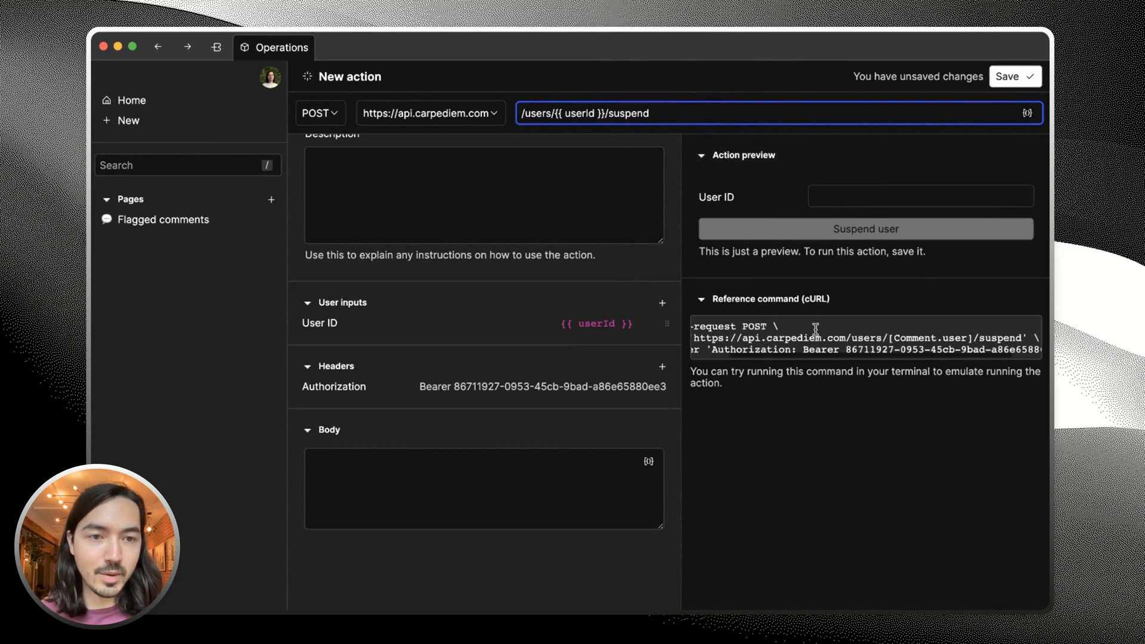
pyautogui.click(921, 195)
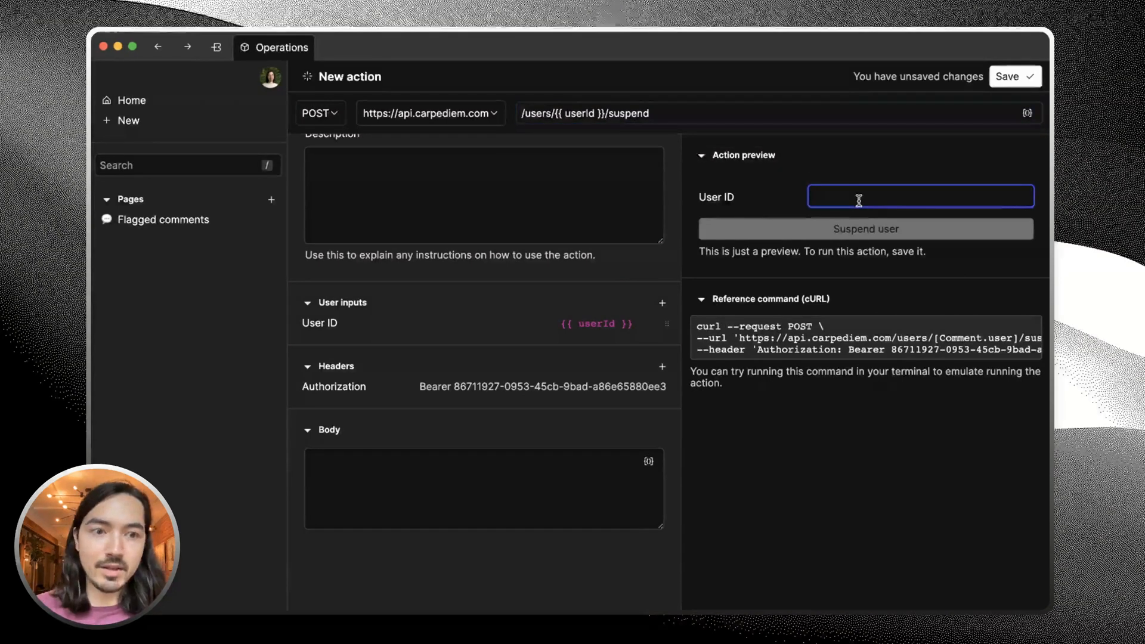
pyautogui.write('1')
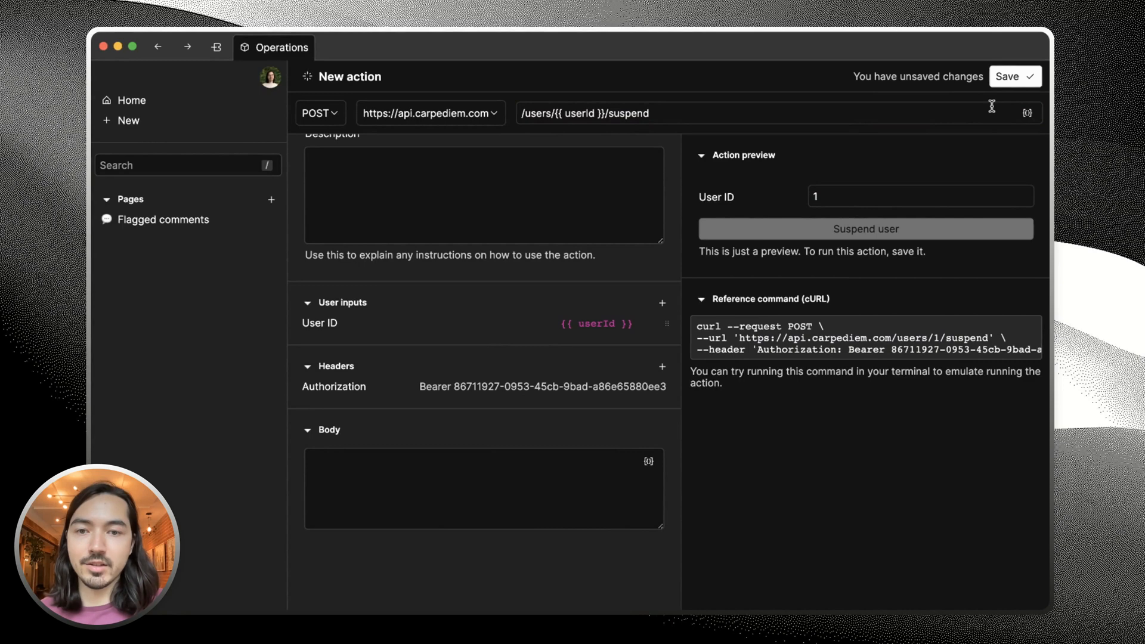
pyautogui.click(1015, 76)
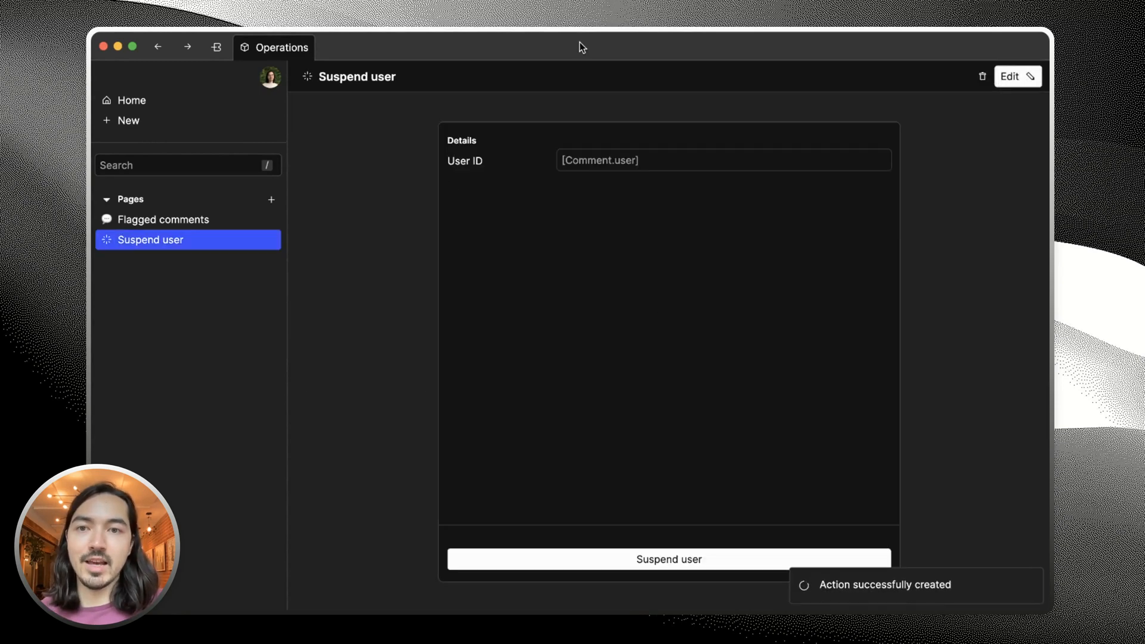
# Return to Flagged comments and run Suspend user on a comment with user ID 120.
pyautogui.click(164, 219)
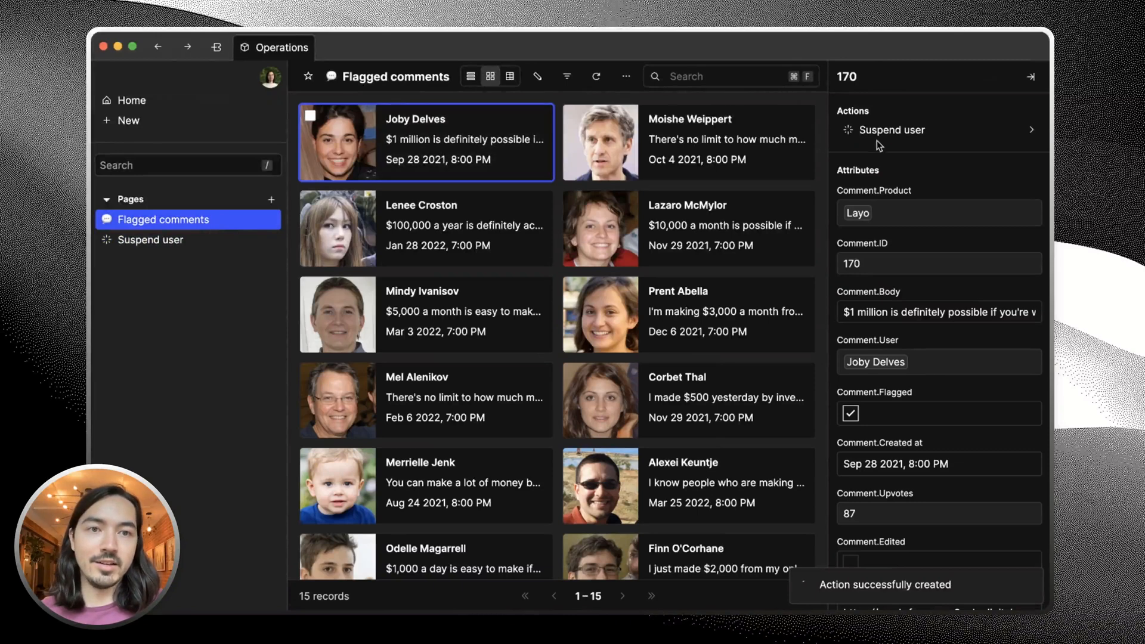
pyautogui.click(892, 130)
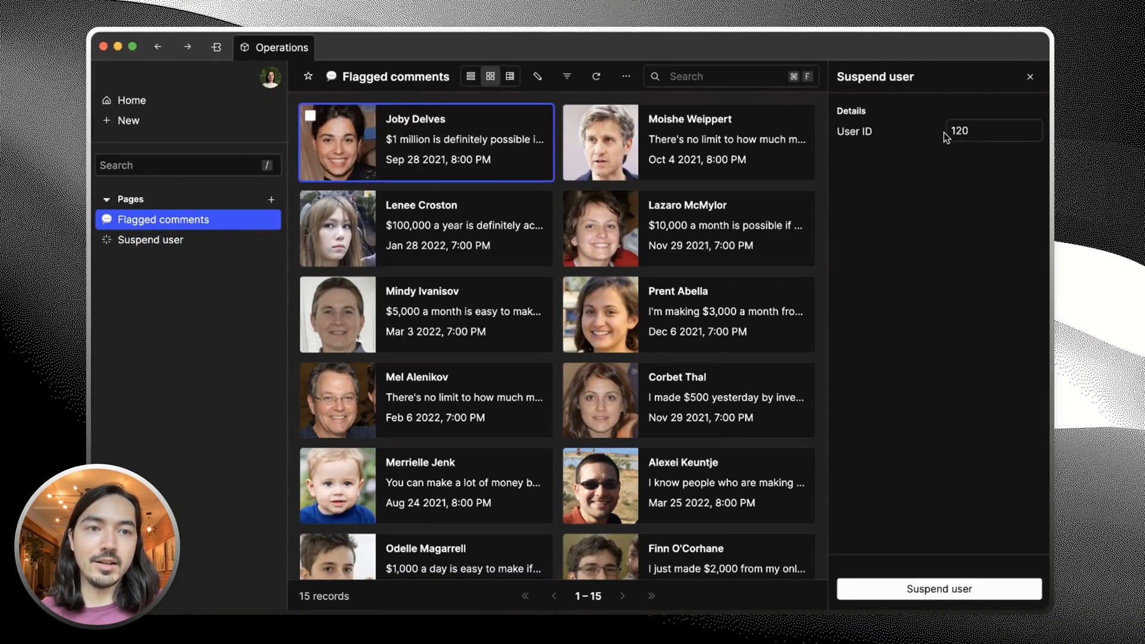
pyautogui.moveTo(972, 151)
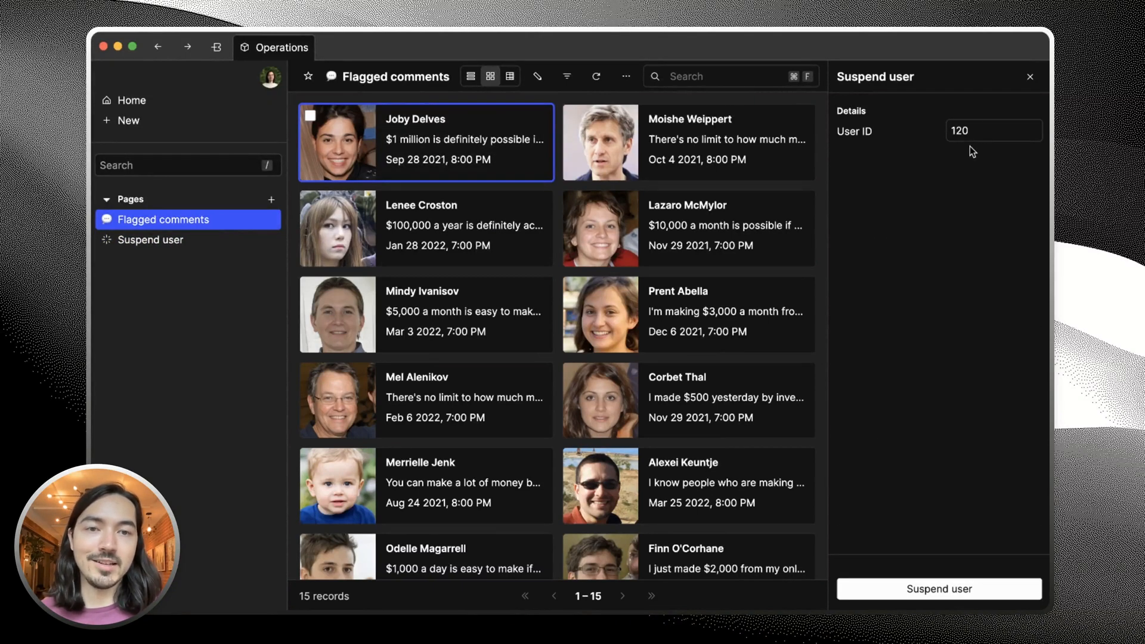